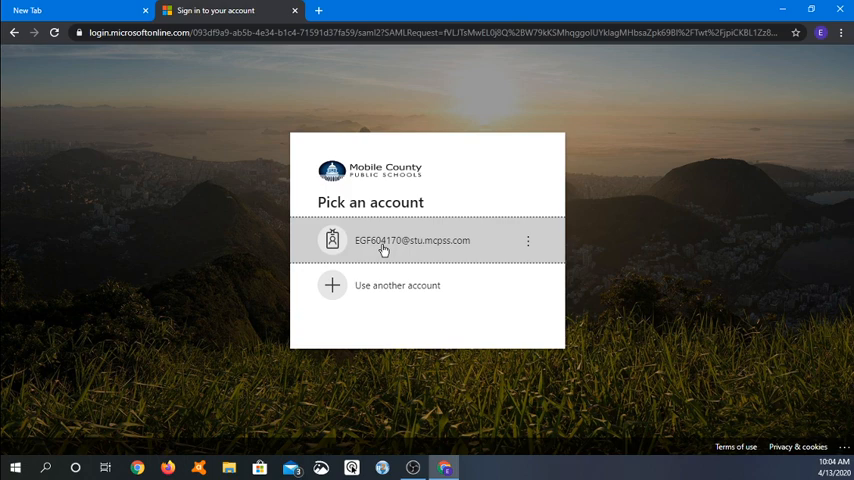
# Step: Sign in to Microsoft with the school student account and choose to stay signed in
pyautogui.click(412, 240)
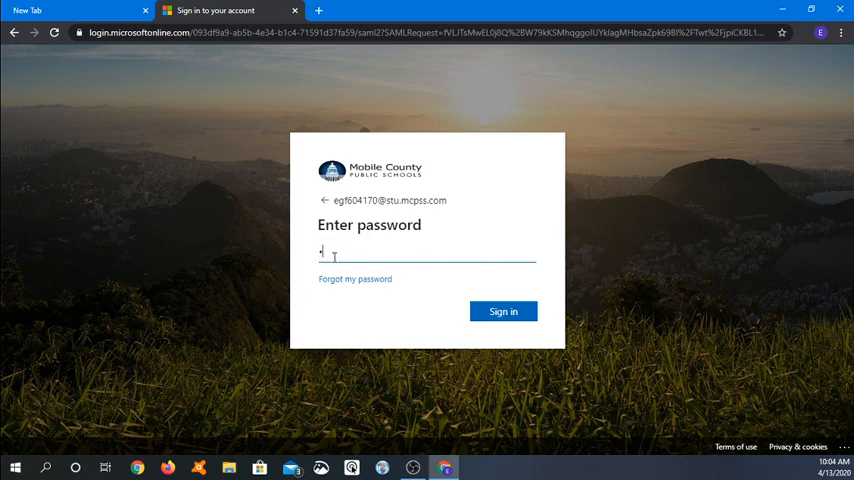
pyautogui.write('•')
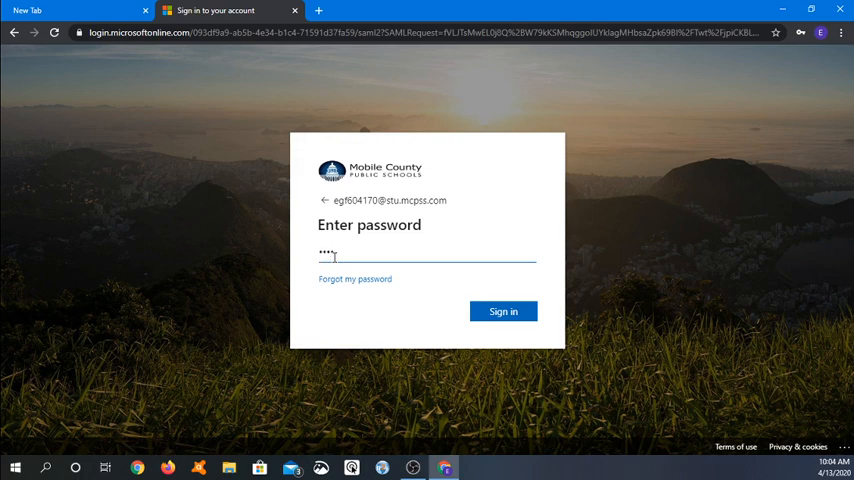
pyautogui.write('•••••')
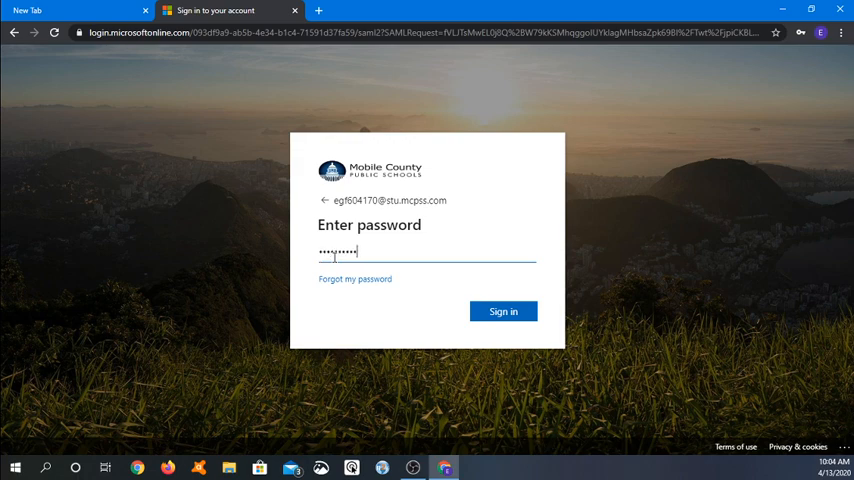
pyautogui.click(503, 311)
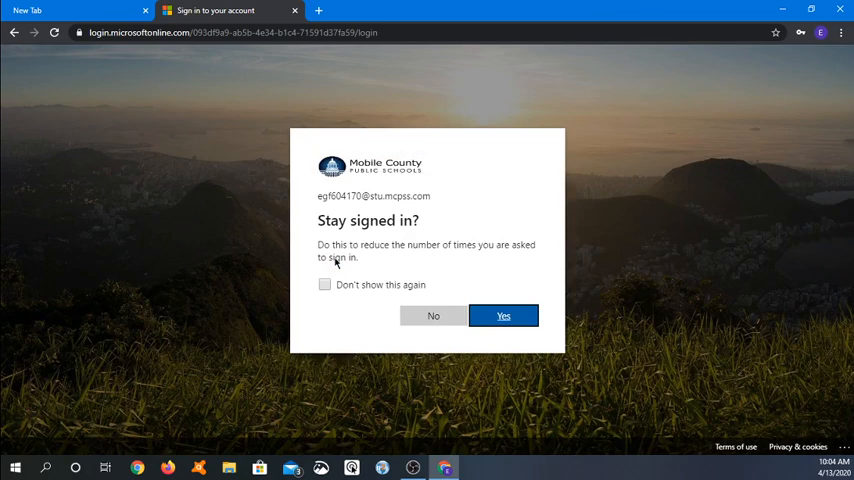
pyautogui.click(503, 316)
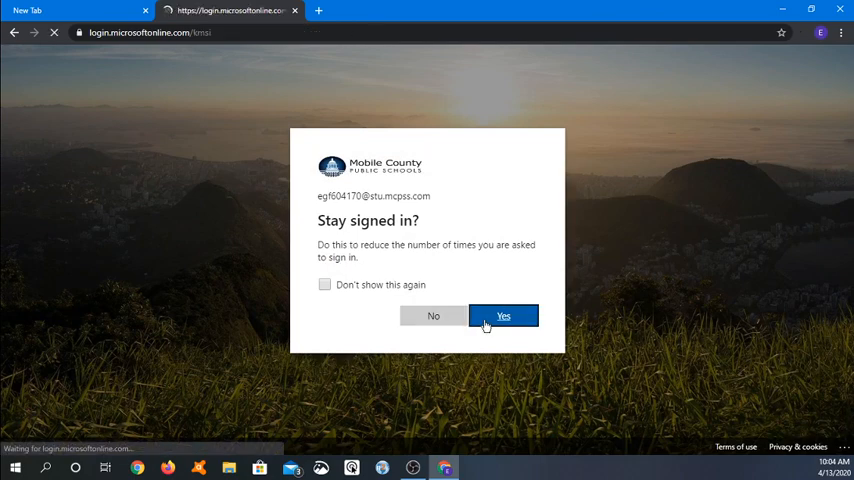
# Step: On the Classroom home page, open the Join class form and cancel without joining
pyautogui.click(503, 316)
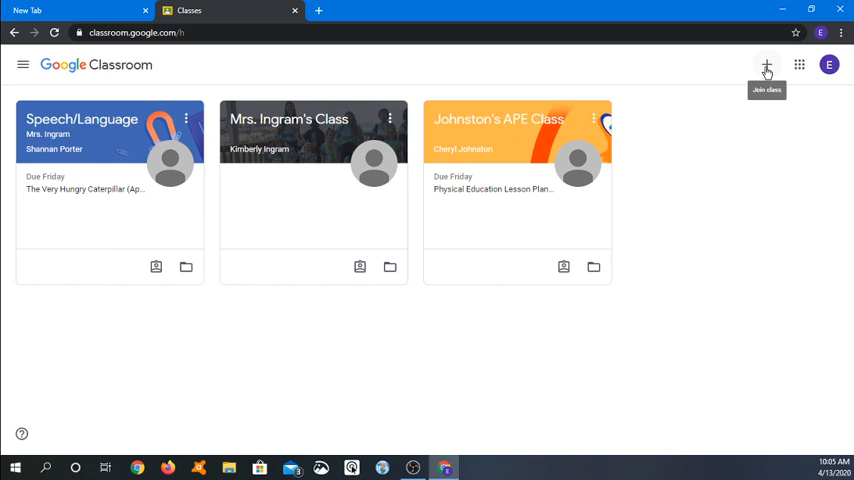
pyautogui.click(766, 64)
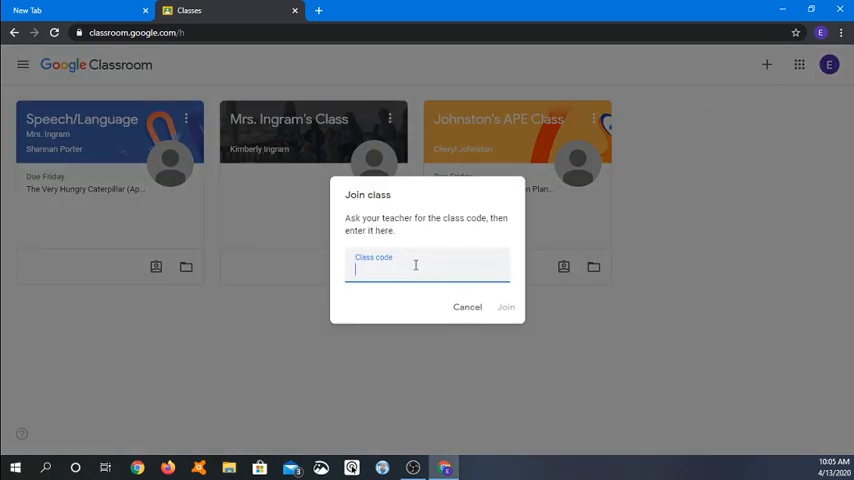
pyautogui.click(467, 307)
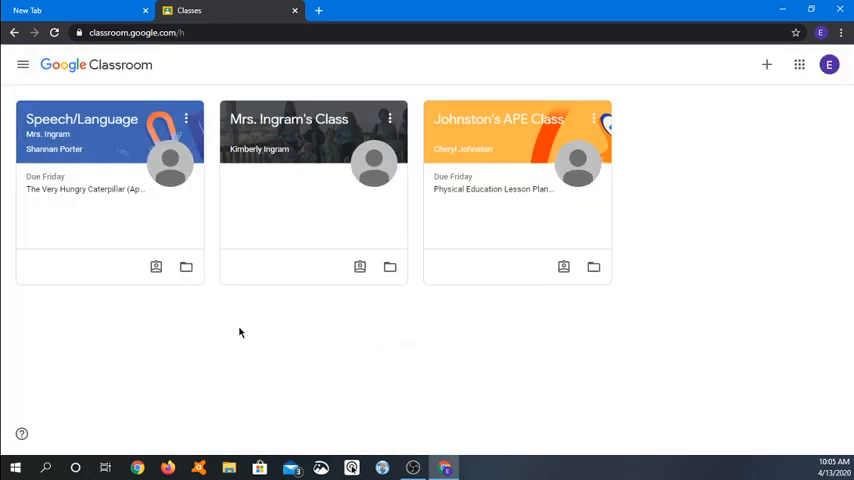
pyautogui.moveTo(177, 315)
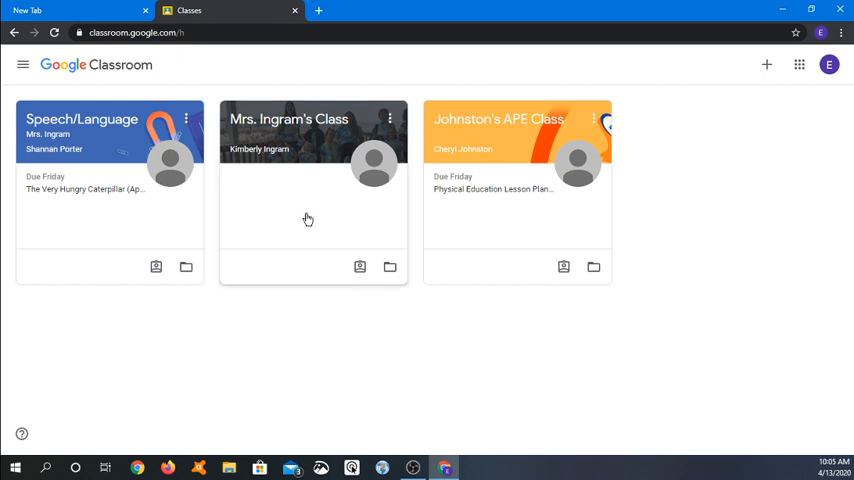
pyautogui.moveTo(258, 157)
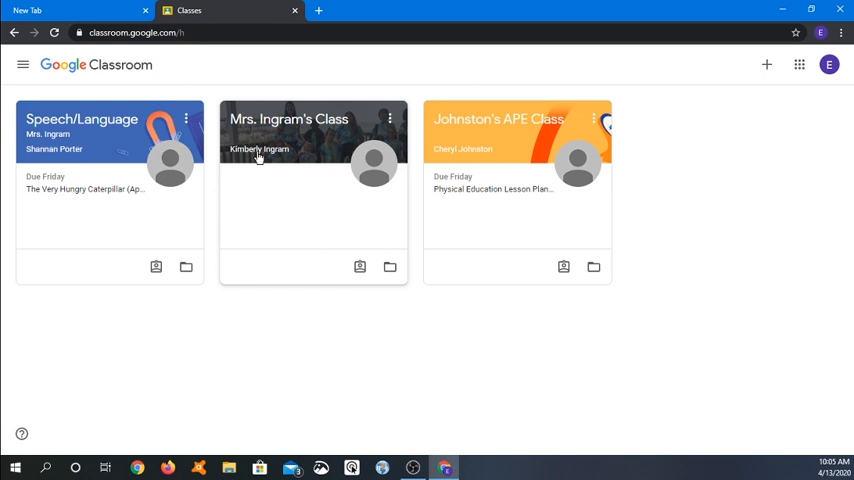
pyautogui.moveTo(302, 187)
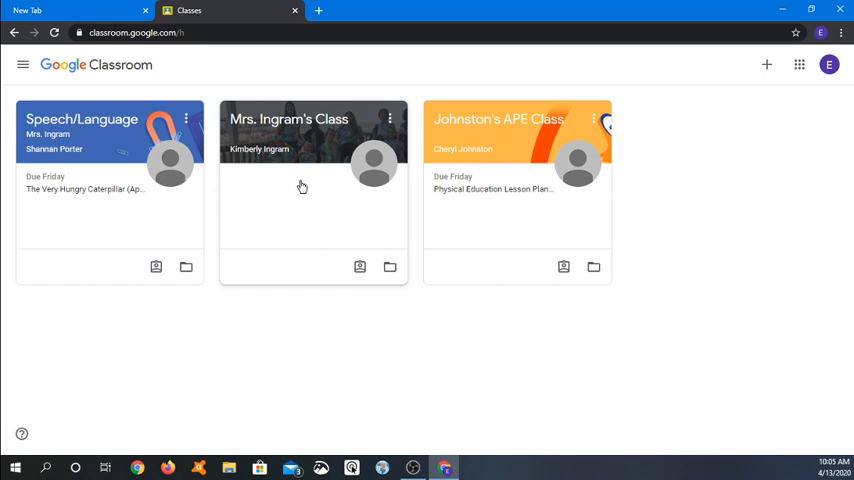
# Step: Open Mrs. Ingram's Class and expand the Reading April 13–17 assignment
pyautogui.click(289, 119)
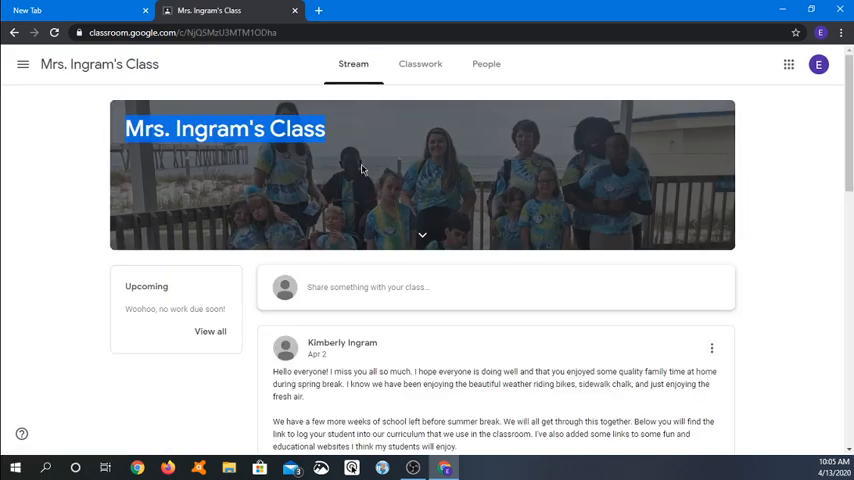
pyautogui.moveTo(748, 262)
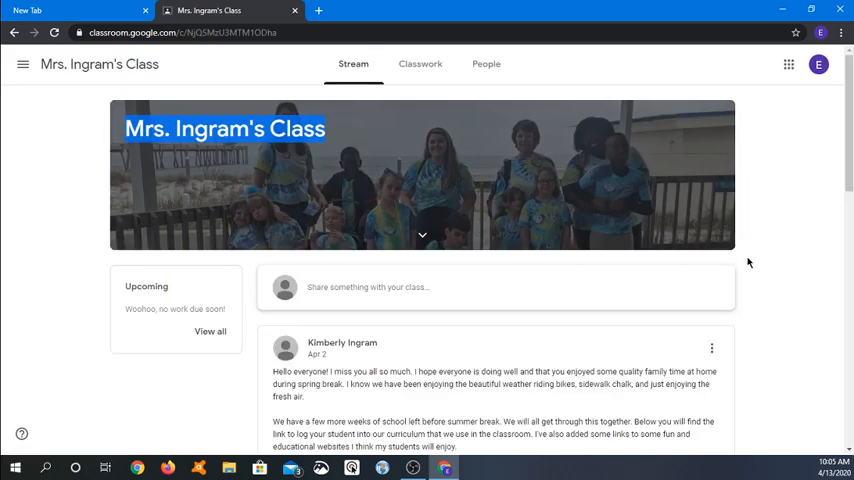
pyautogui.moveTo(461, 101)
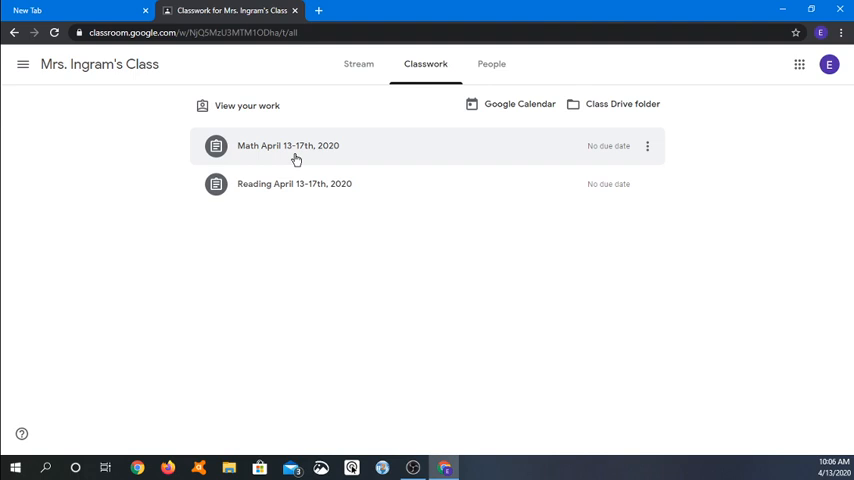
pyautogui.click(287, 145)
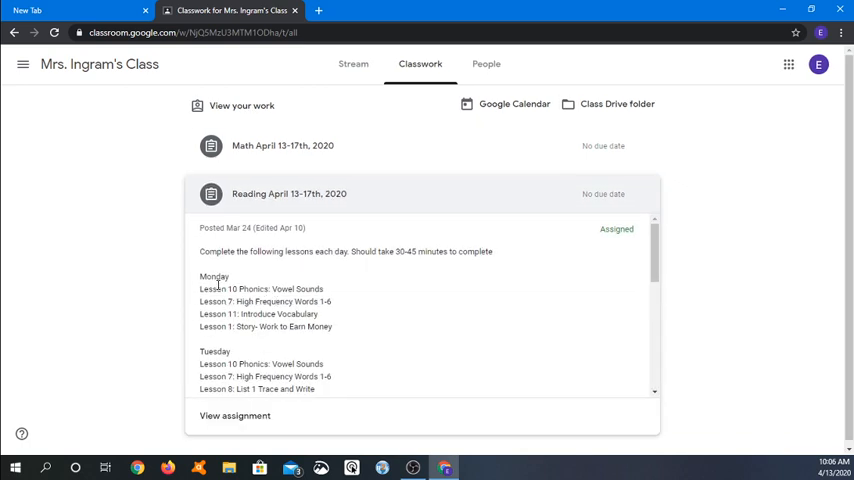
pyautogui.scroll(-3)
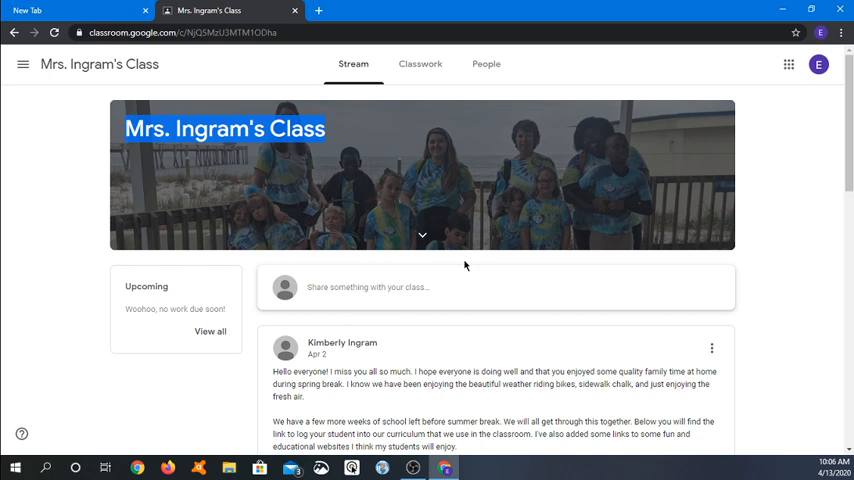
# Step: Scroll the class stream down to the teacher's post sharing the n2y Login link
pyautogui.scroll(-3)
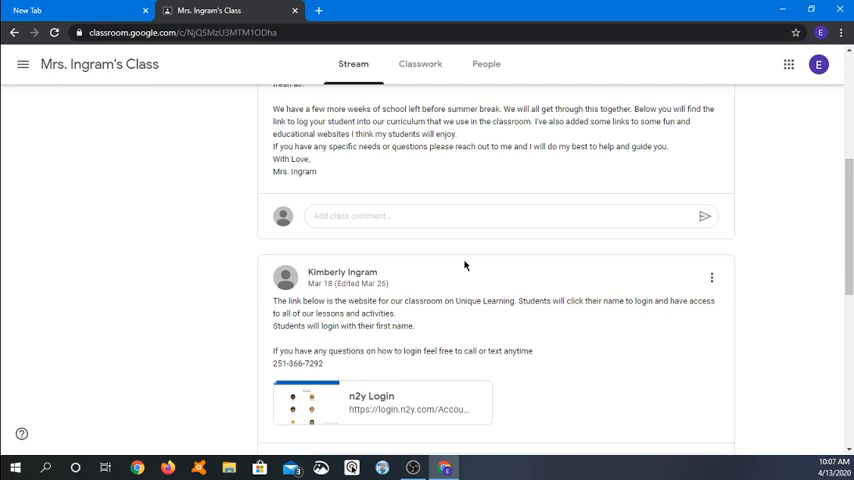
pyautogui.scroll(-3)
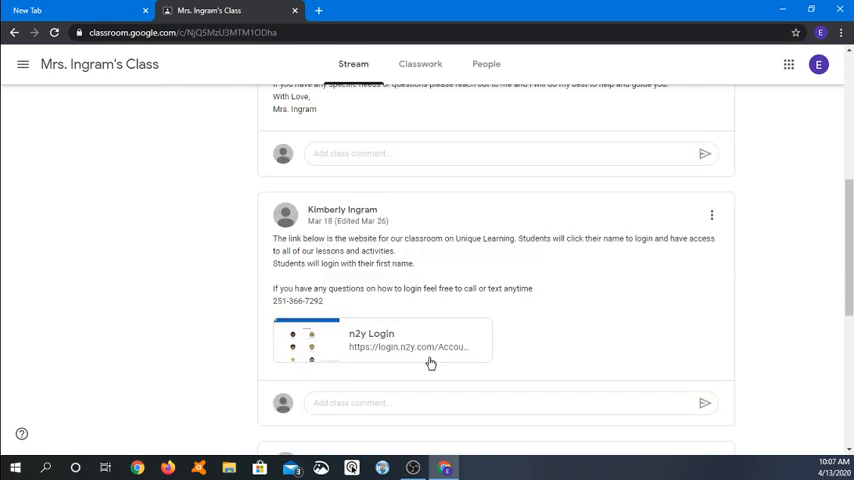
pyautogui.scroll(-3)
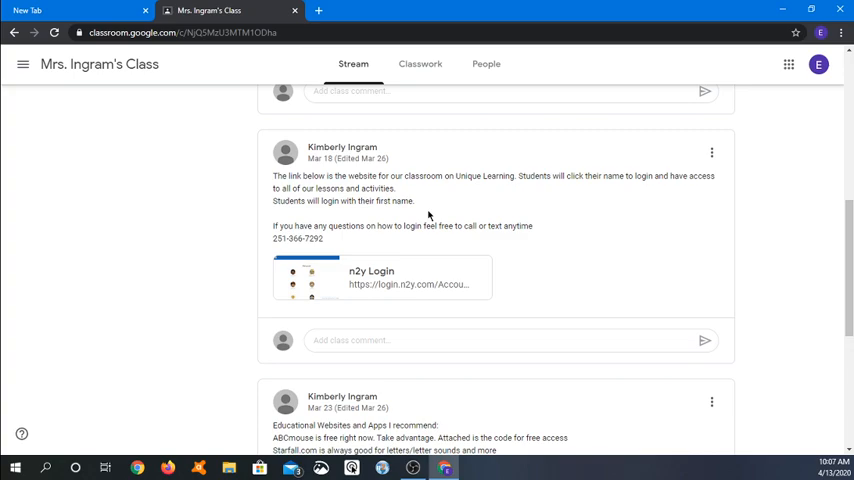
pyautogui.scroll(3)
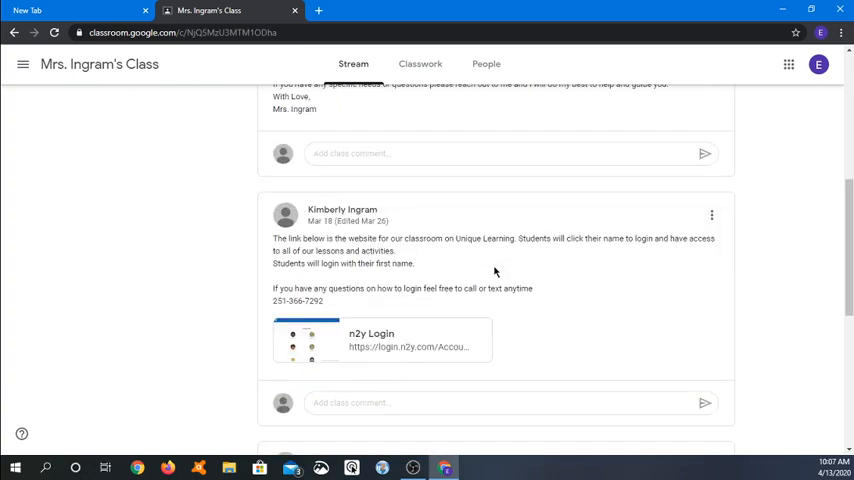
pyautogui.moveTo(399, 331)
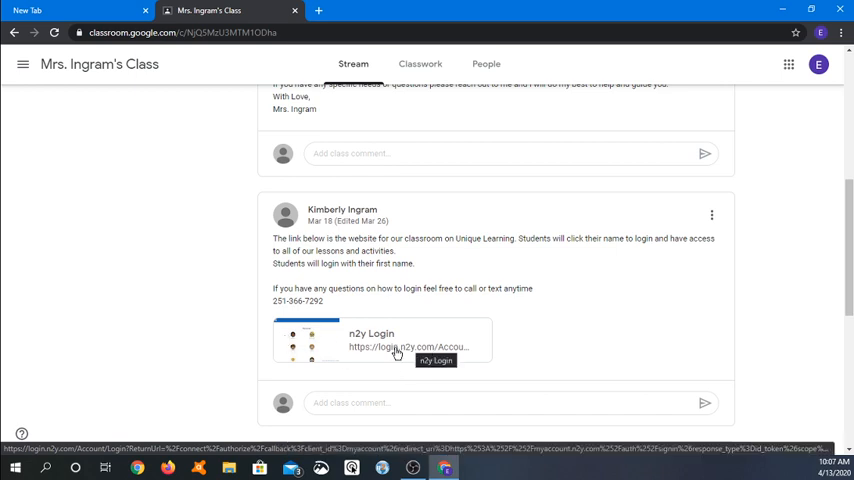
# Step: Open the n2y Login link and select the student with the sun avatar
pyautogui.click(395, 347)
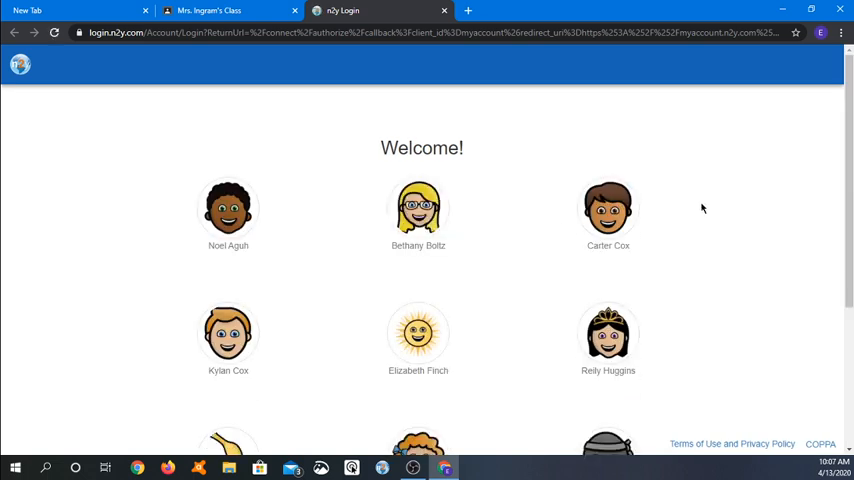
pyautogui.scroll(-3)
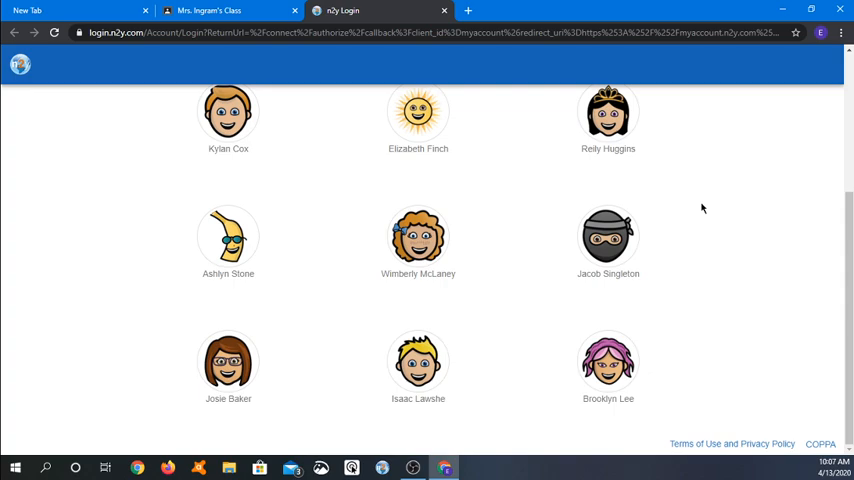
pyautogui.scroll(-3)
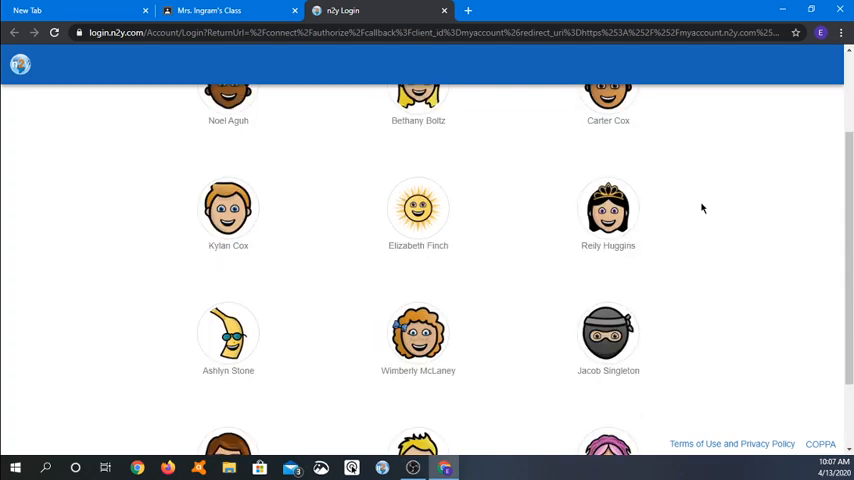
pyautogui.scroll(3)
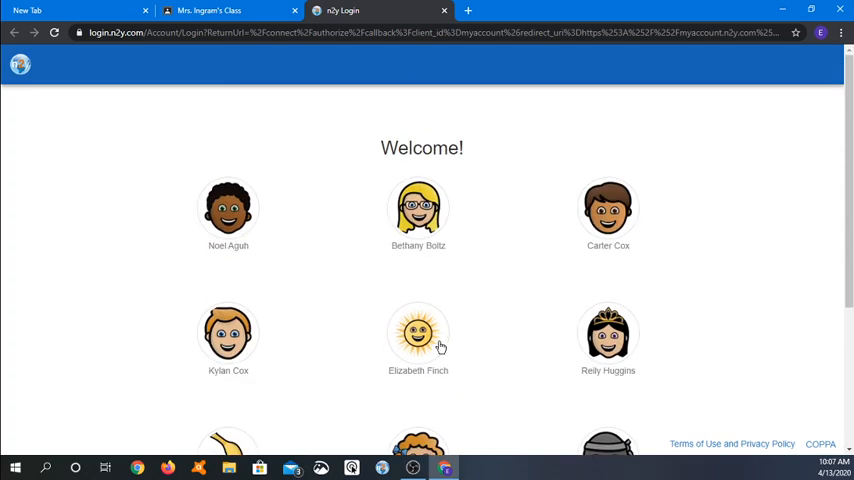
pyautogui.click(418, 333)
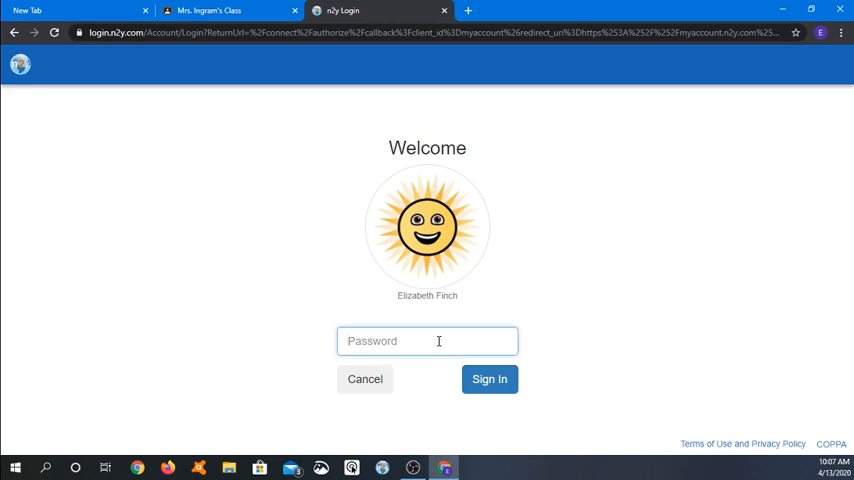
# Step: Enter the student password and sign in, retrying after the rejected attempt
pyautogui.write('••••')
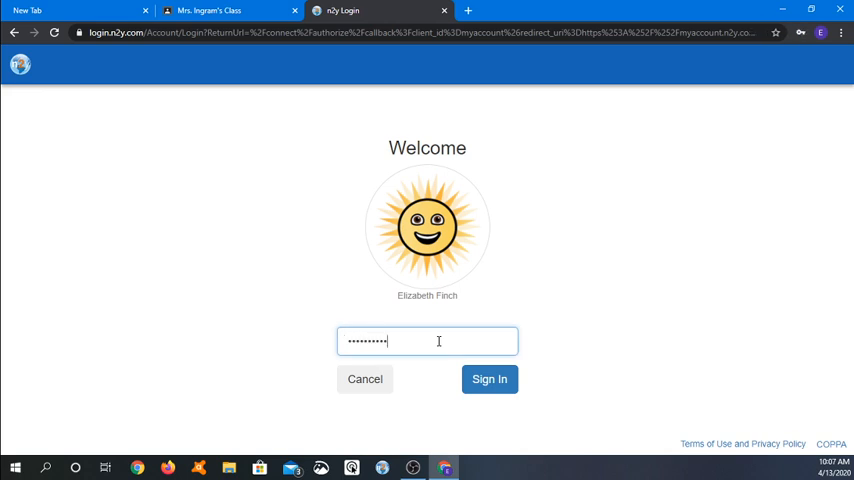
pyautogui.click(489, 378)
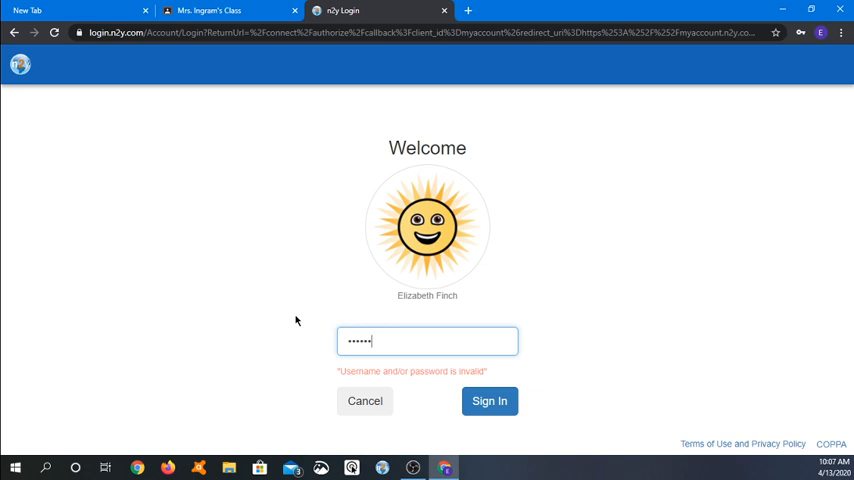
pyautogui.click(489, 401)
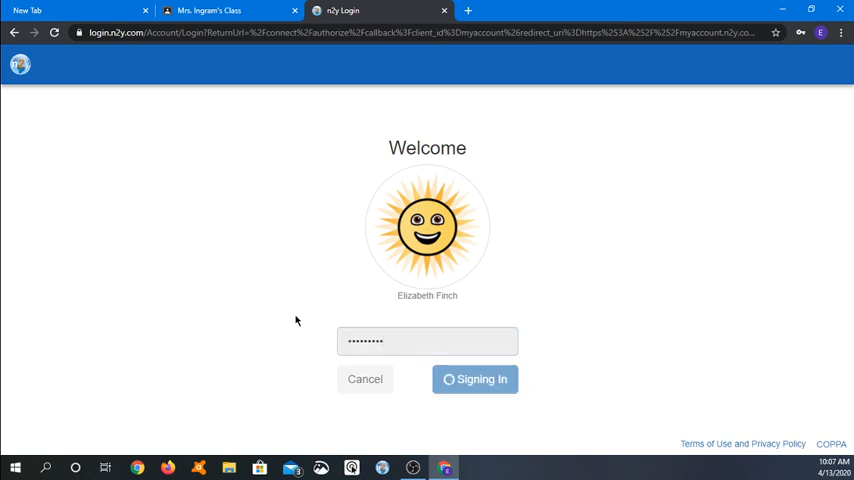
pyautogui.click(474, 379)
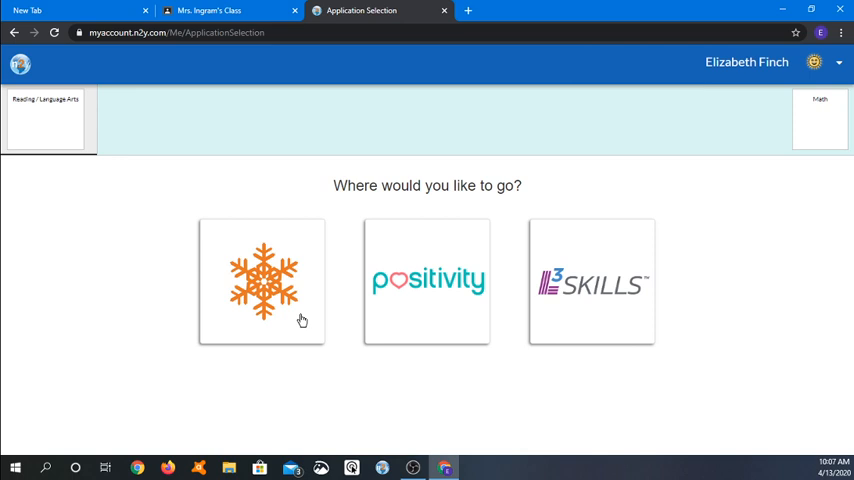
pyautogui.moveTo(445, 294)
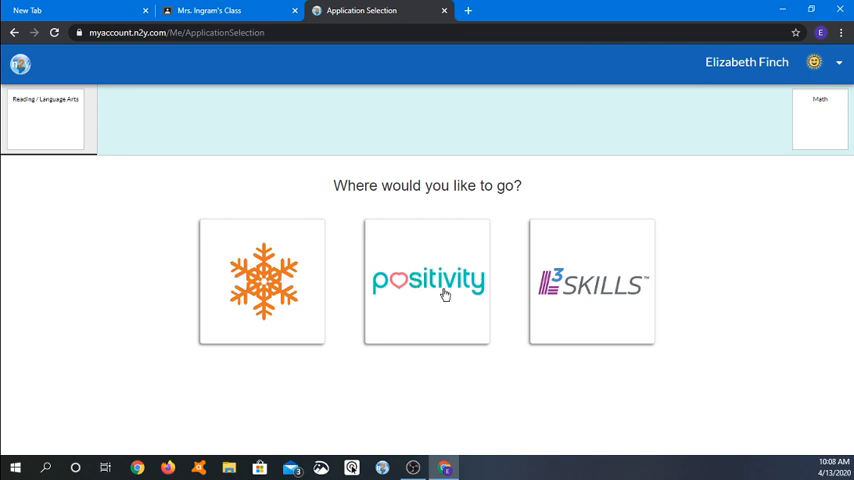
pyautogui.moveTo(424, 295)
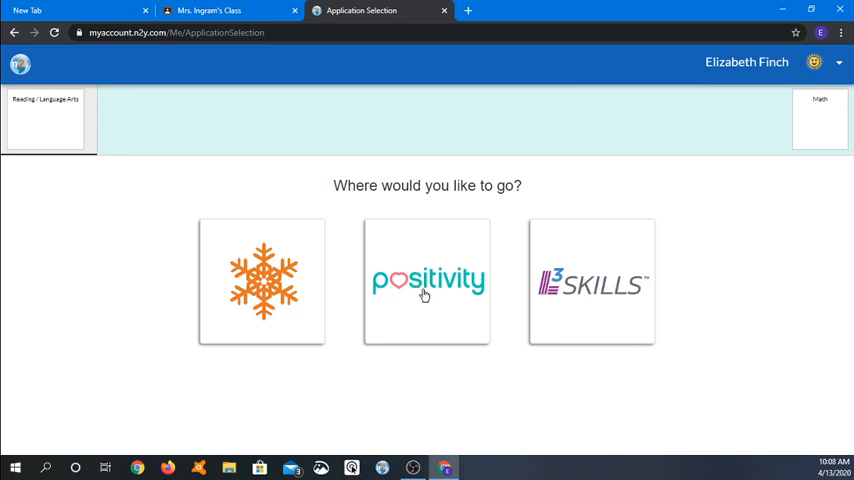
pyautogui.moveTo(548, 297)
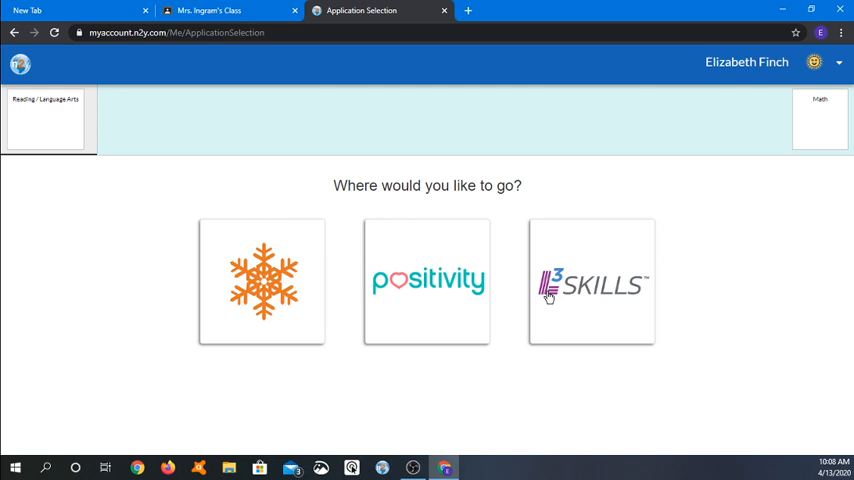
pyautogui.moveTo(279, 297)
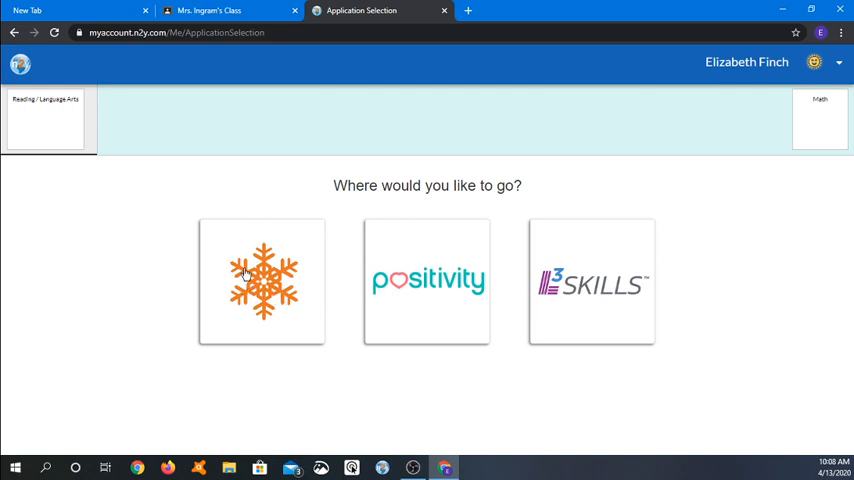
# Step: Open Unique Learning System and launch Letters and Sounds Activity 1 from My Activities
pyautogui.click(261, 281)
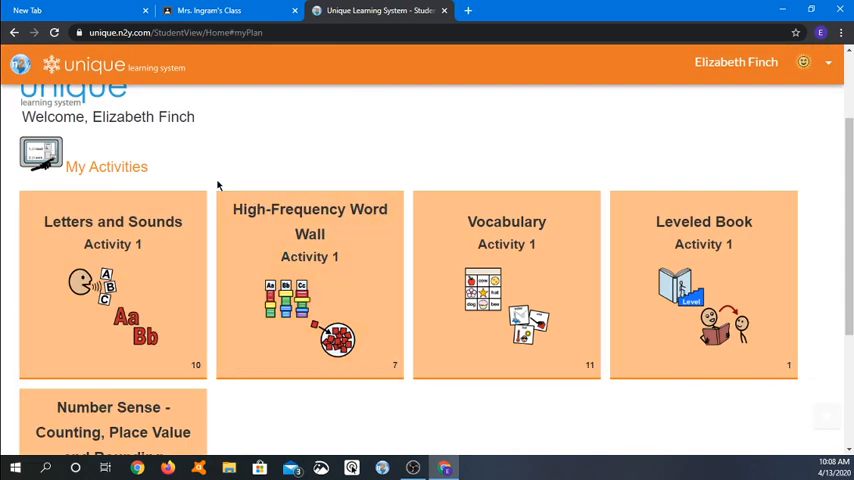
pyautogui.scroll(-3)
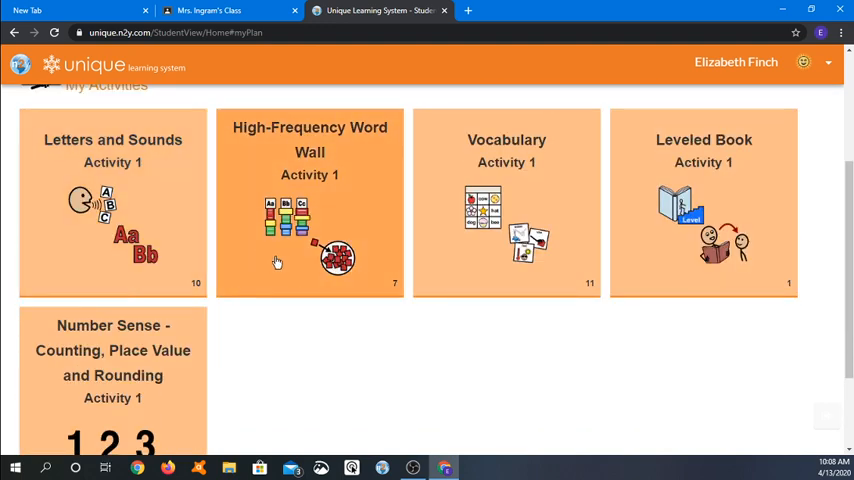
pyautogui.moveTo(113, 398)
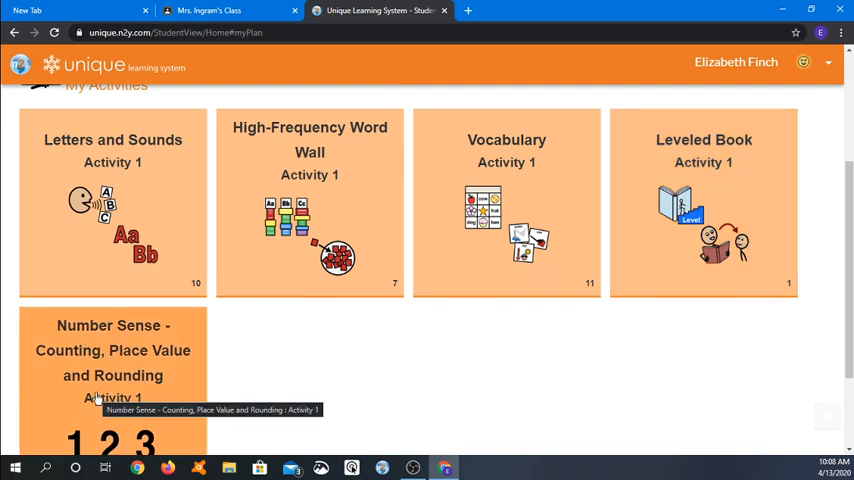
pyautogui.moveTo(241, 386)
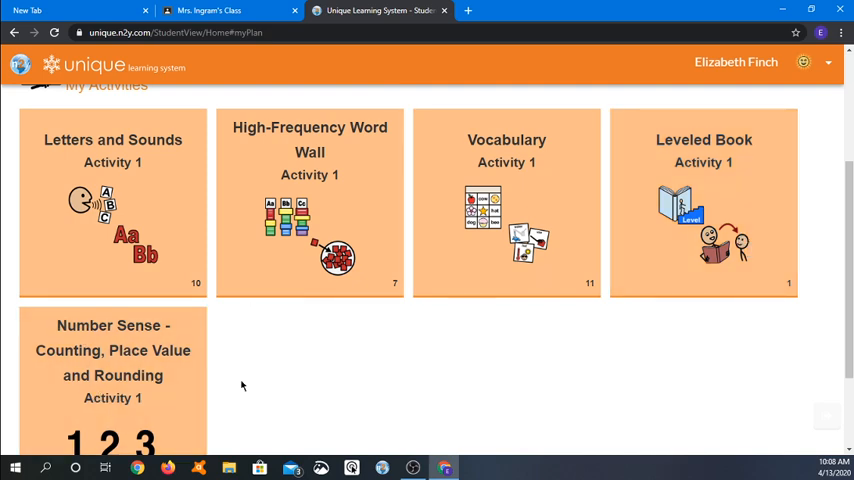
pyautogui.moveTo(165, 300)
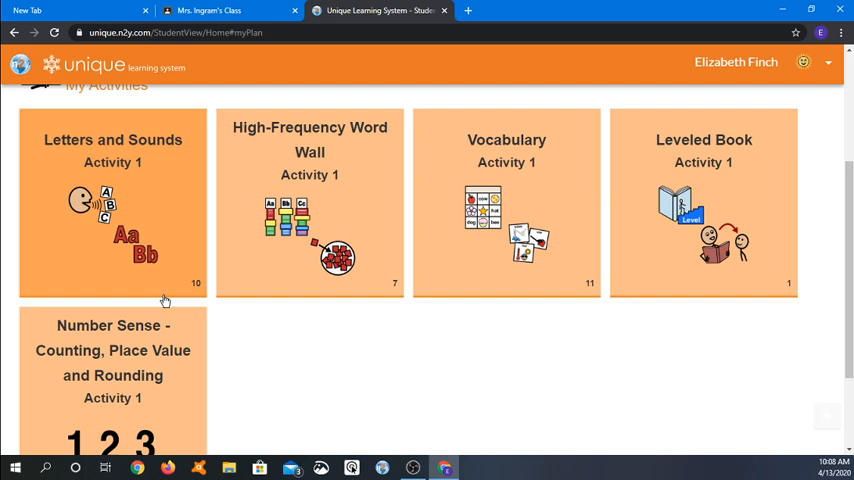
pyautogui.scroll(3)
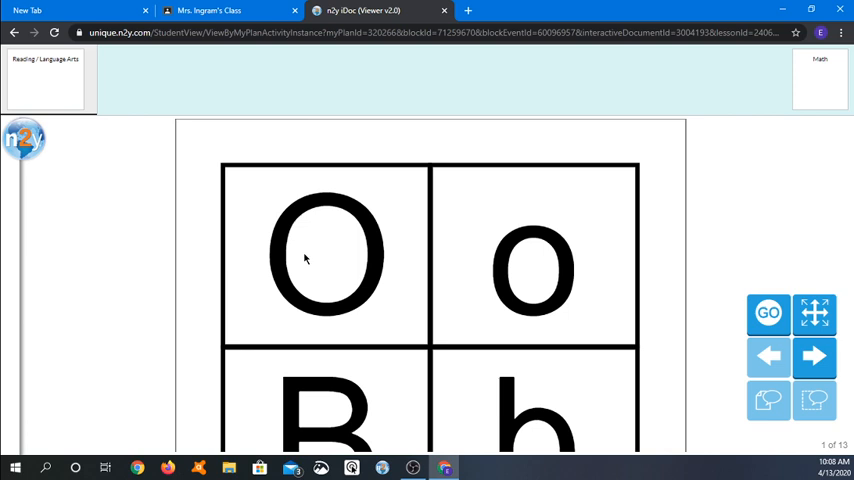
pyautogui.click(327, 255)
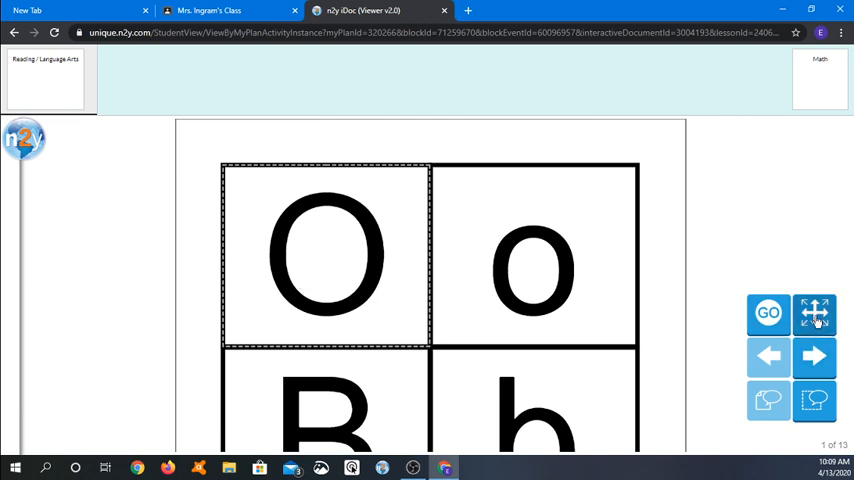
# Step: Zoom in on page 1 so the capital and lowercase O cards fill the view
pyautogui.click(814, 314)
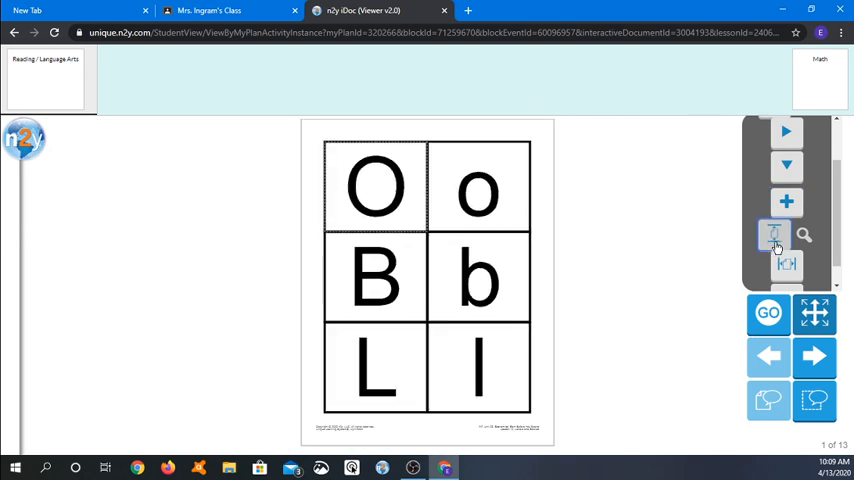
pyautogui.click(786, 264)
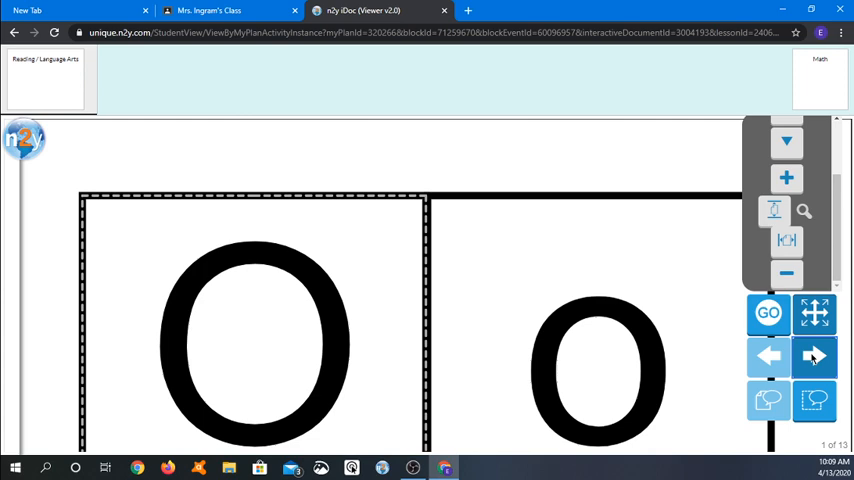
# Step: Advance the activity to page 4 of 13, the ocean and opal picture/word cards
pyautogui.click(814, 357)
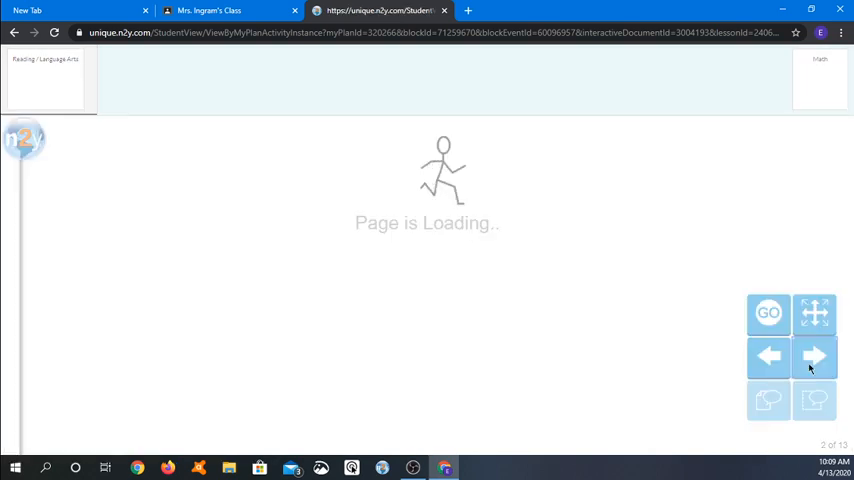
pyautogui.click(814, 357)
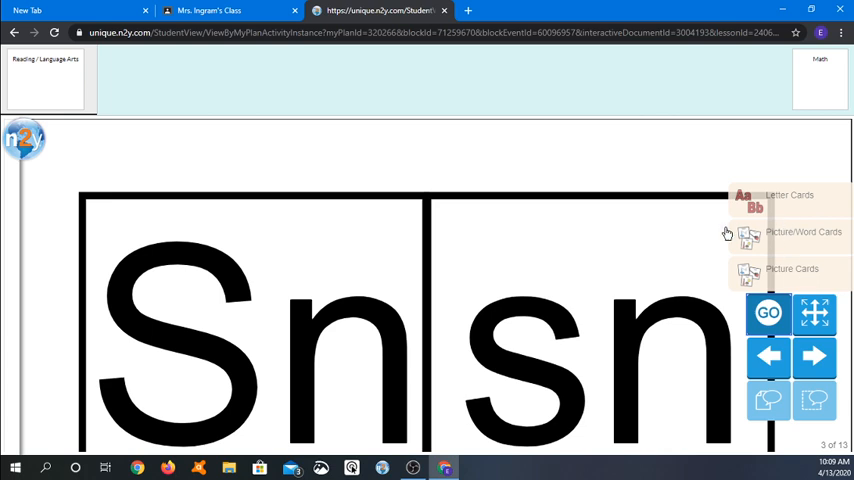
pyautogui.moveTo(781, 251)
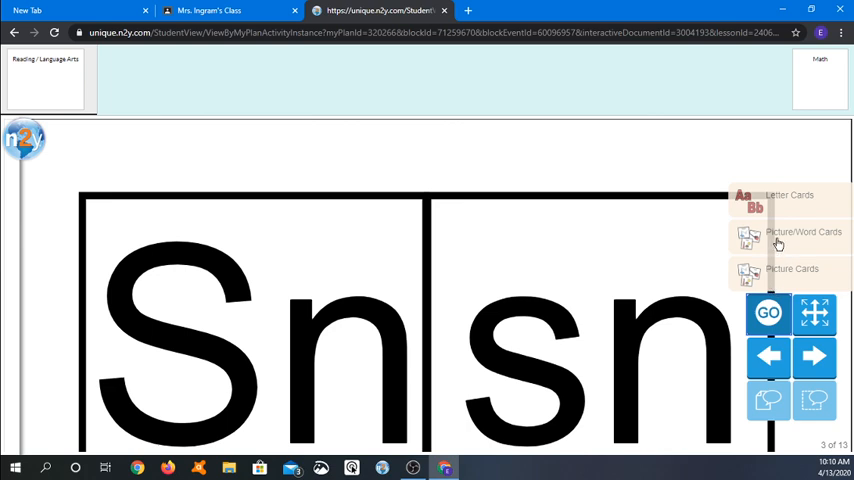
pyautogui.click(814, 357)
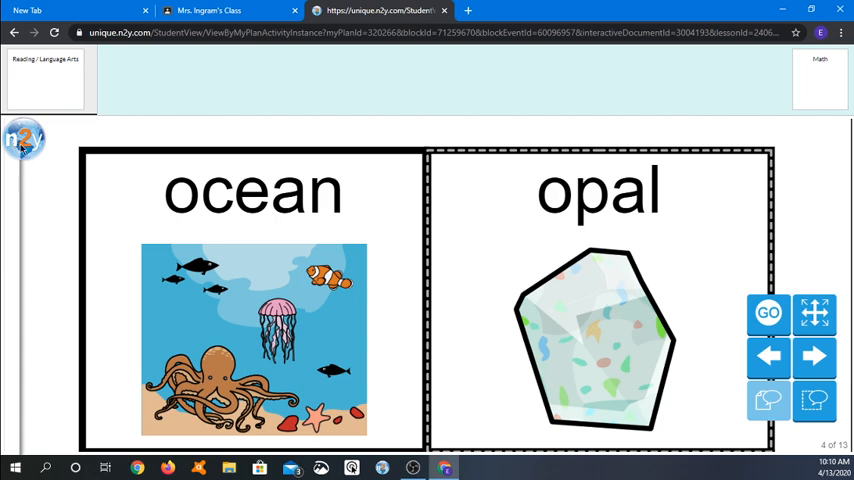
# Step: Open the Letters and Sounds side menu with Home, Print, Hide Symbols and Exit
pyautogui.click(22, 140)
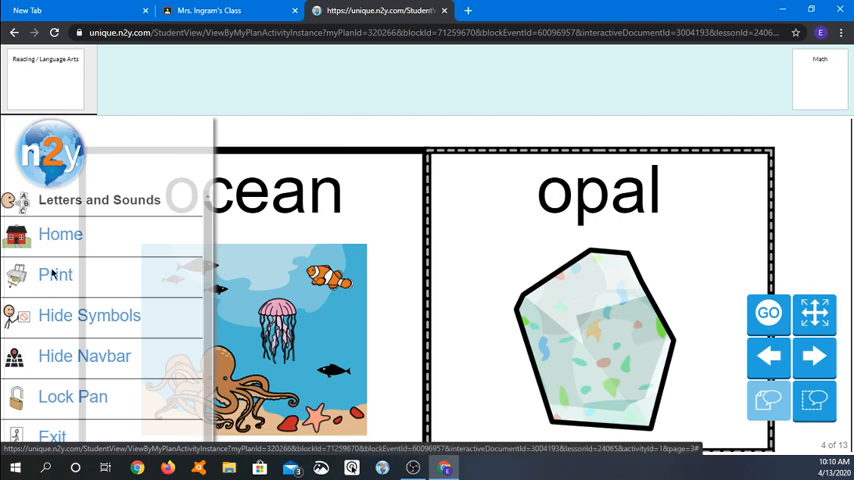
pyautogui.moveTo(52, 289)
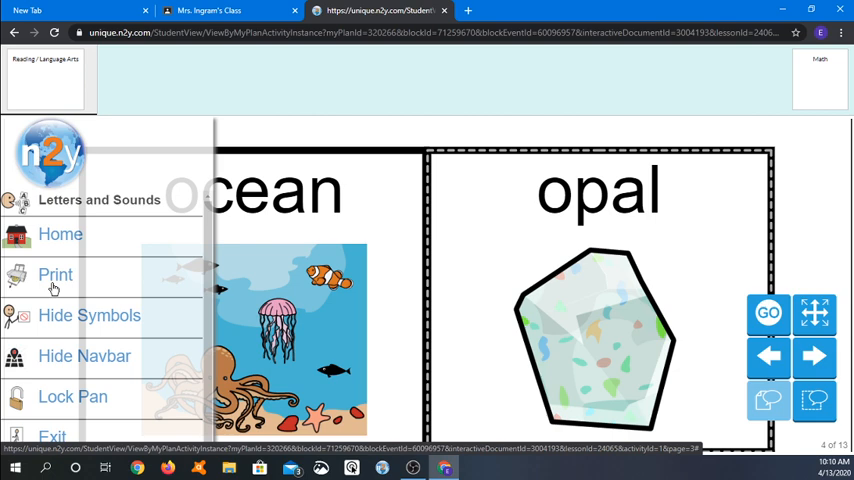
pyautogui.moveTo(54, 289)
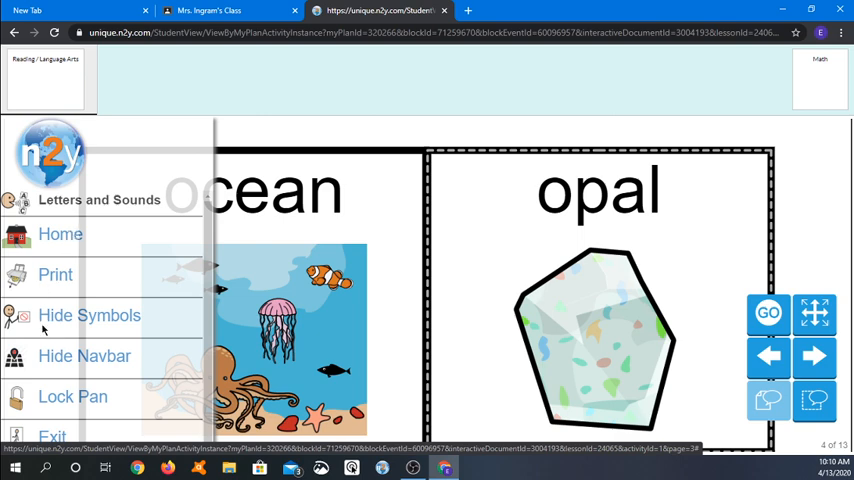
pyautogui.moveTo(58, 248)
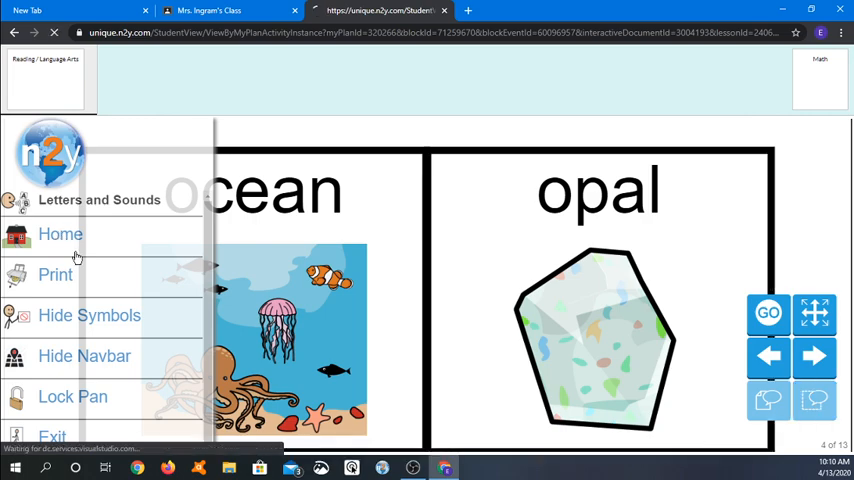
# Step: Return to the student home page and open the High-Frequency Word Wall card lists
pyautogui.click(61, 234)
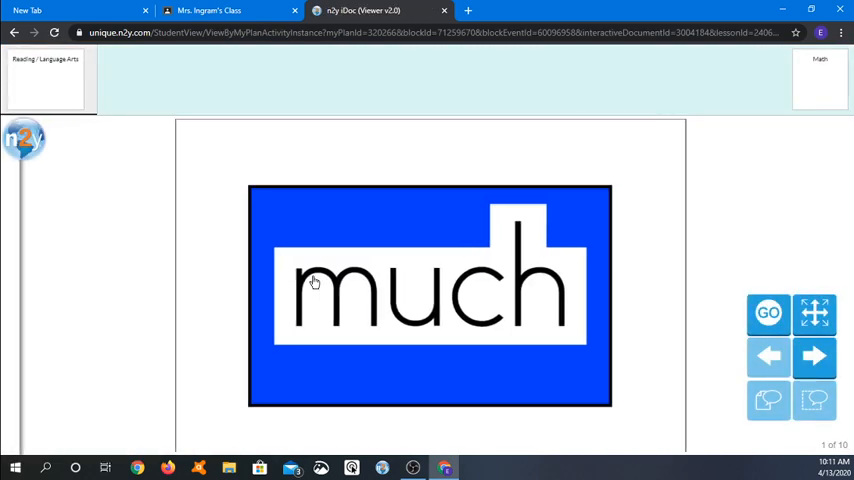
pyautogui.click(768, 313)
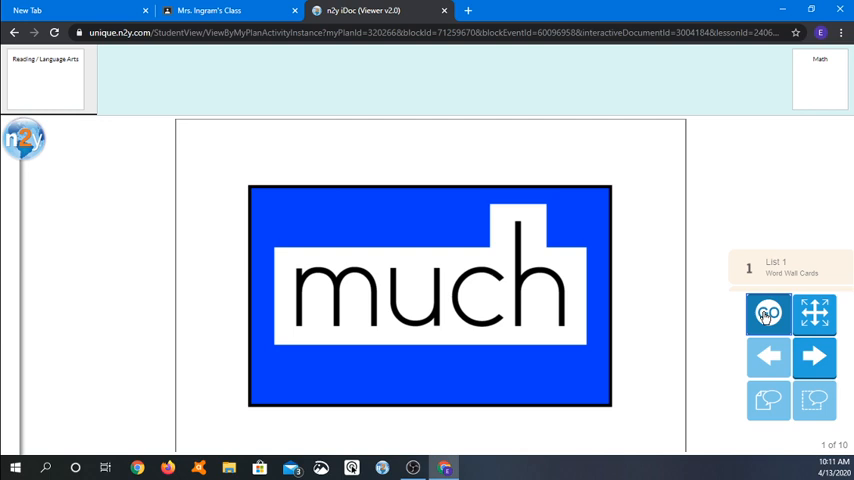
pyautogui.click(768, 313)
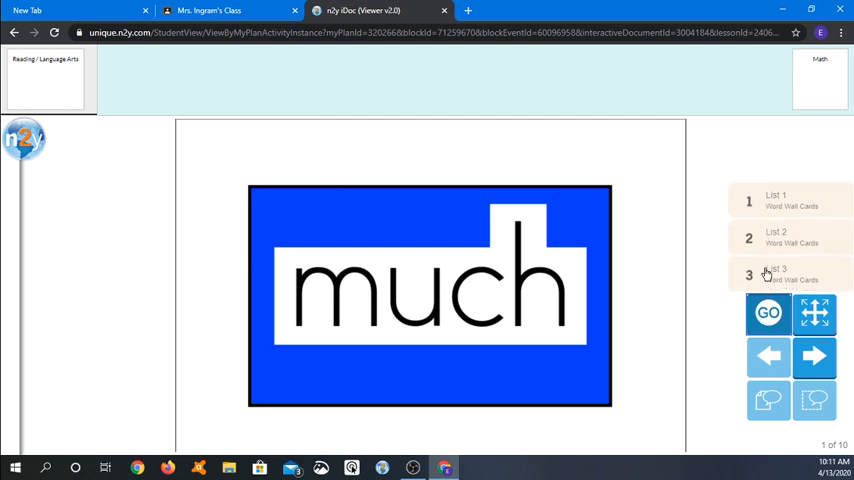
pyautogui.moveTo(766, 279)
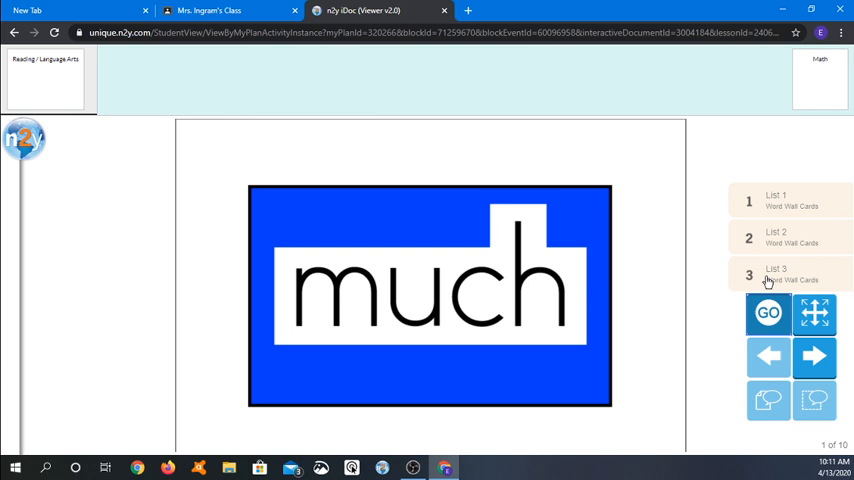
pyautogui.moveTo(749, 220)
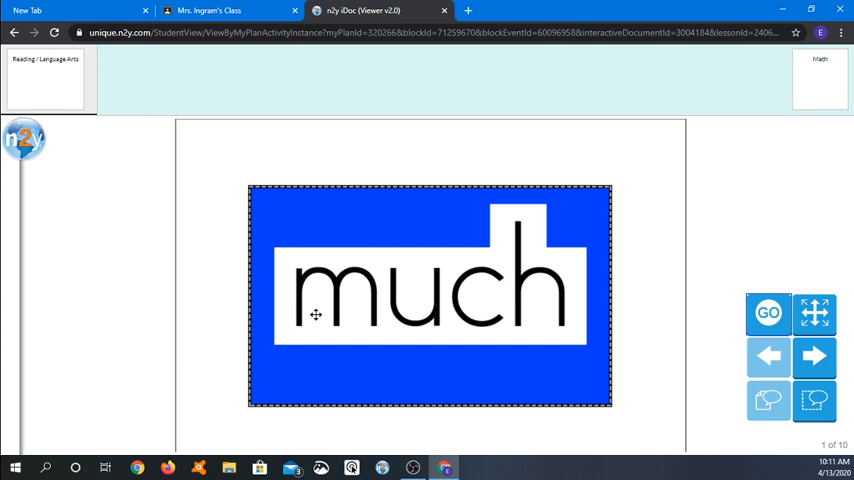
pyautogui.moveTo(705, 340)
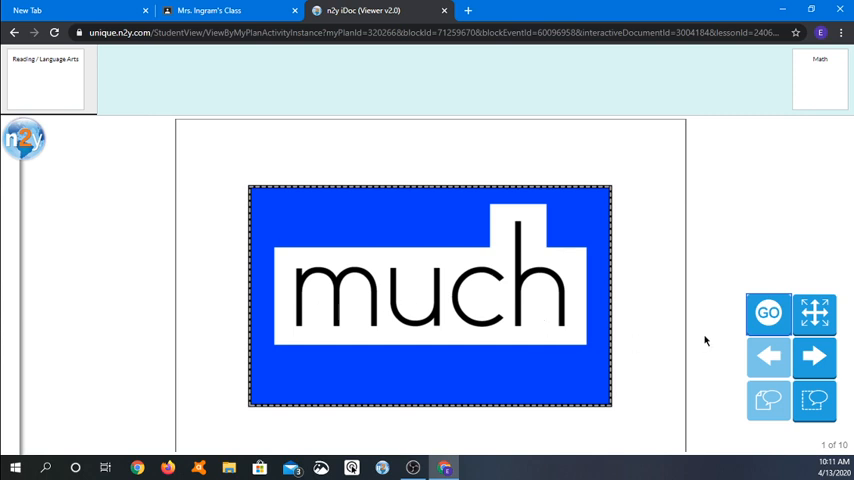
# Step: Page forward to word card 3 of 10, 'new', and open the activity menu
pyautogui.click(814, 357)
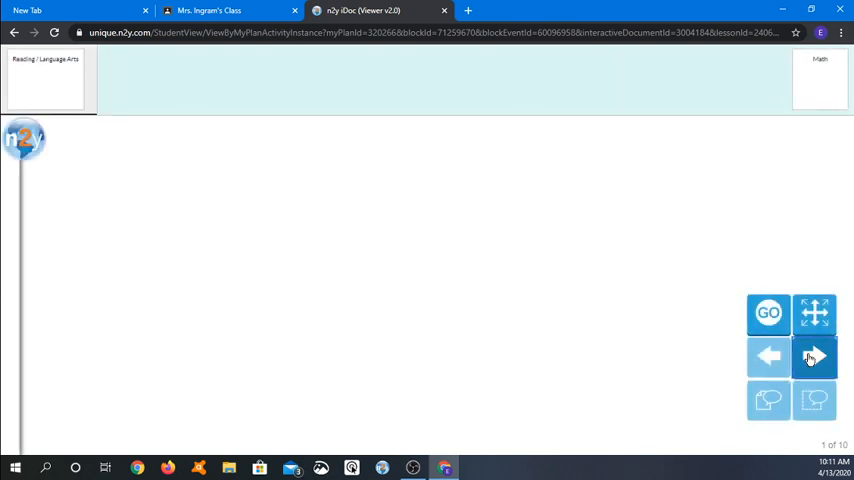
pyautogui.click(814, 357)
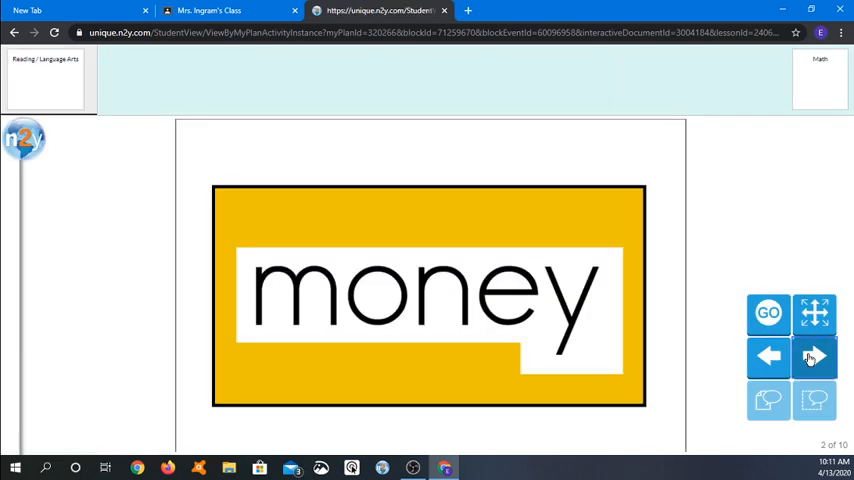
pyautogui.click(814, 357)
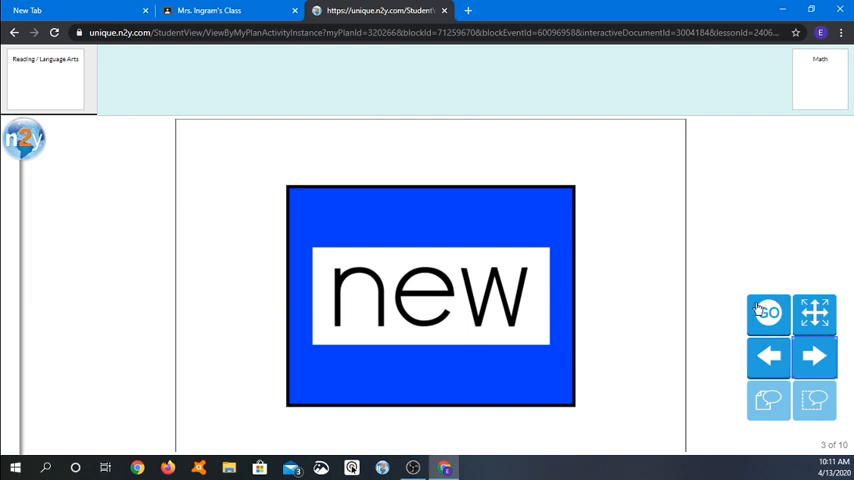
pyautogui.moveTo(365, 252)
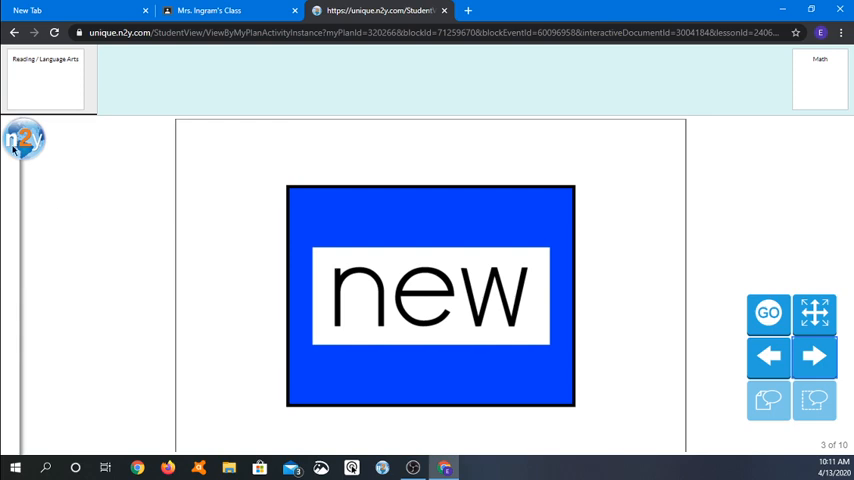
pyautogui.click(23, 140)
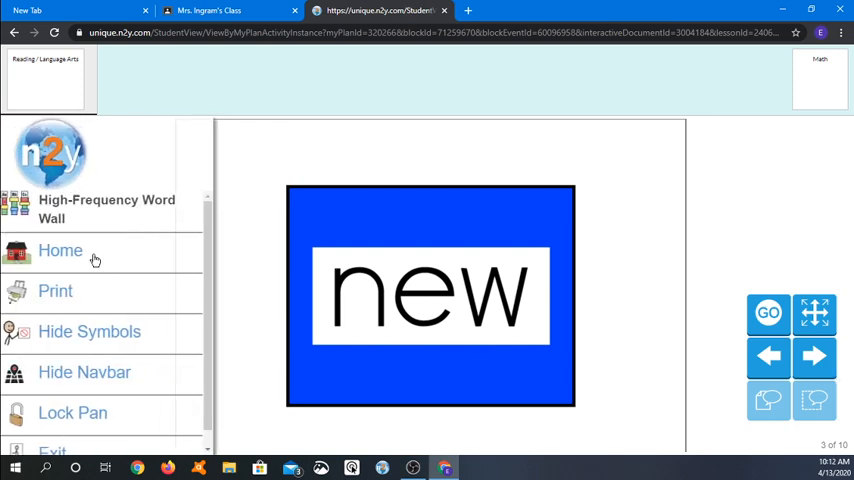
# Step: From Home, open Vocabulary and page to page 3 of 3 showing 'need' and 'save'
pyautogui.click(60, 250)
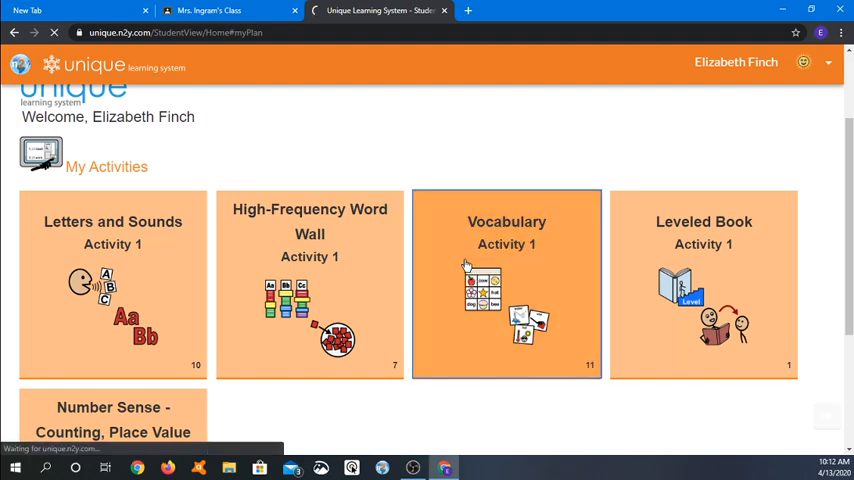
pyautogui.click(506, 283)
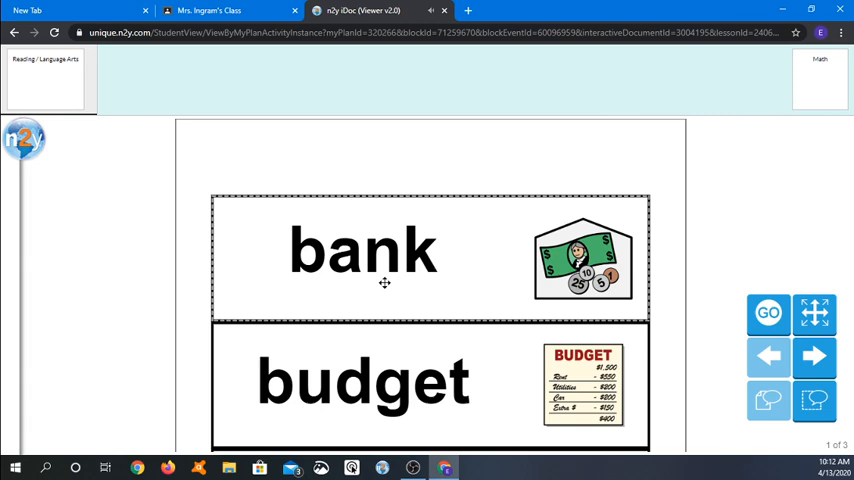
pyautogui.moveTo(575, 326)
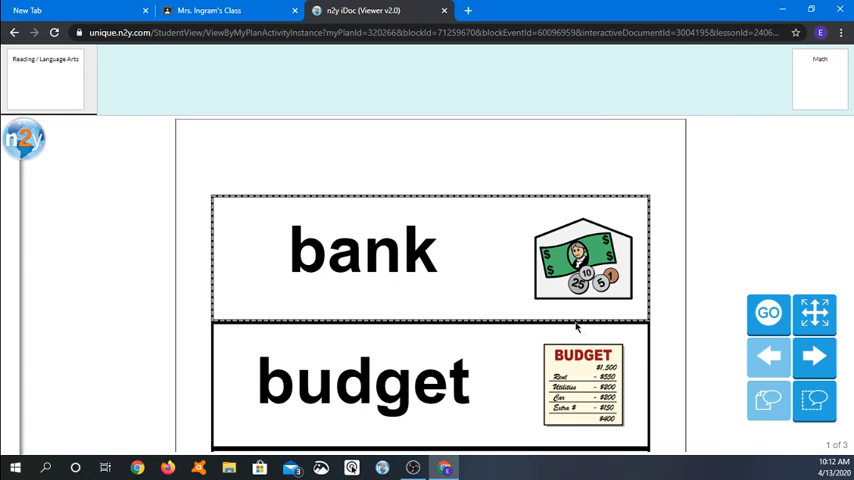
pyautogui.moveTo(627, 393)
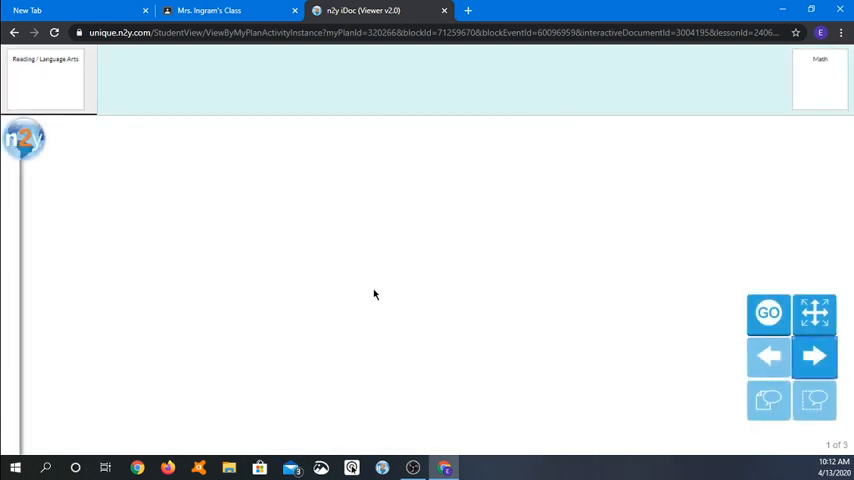
pyautogui.click(814, 357)
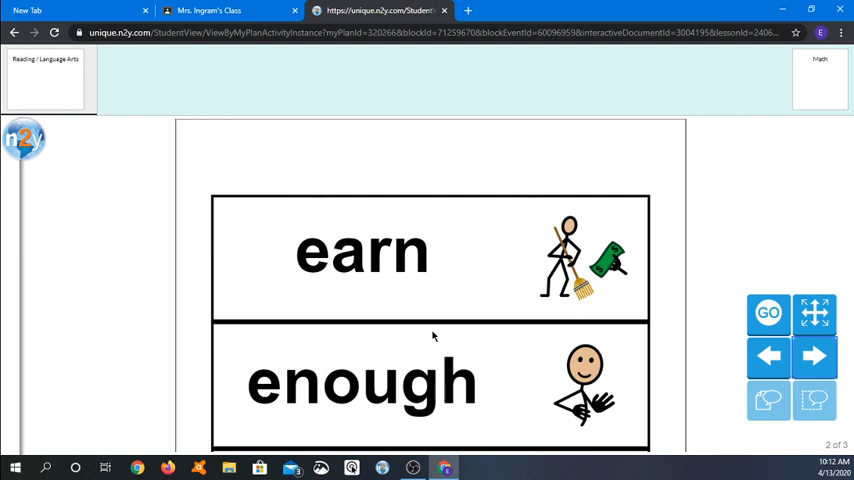
pyautogui.moveTo(405, 385)
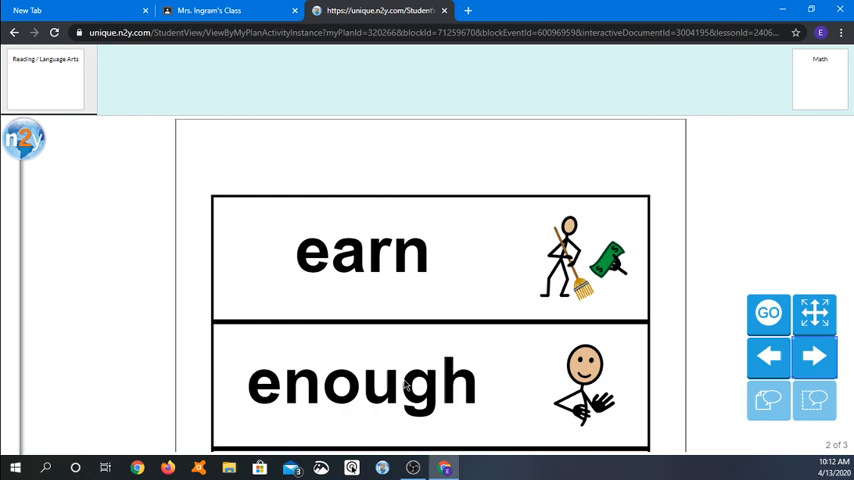
pyautogui.moveTo(437, 383)
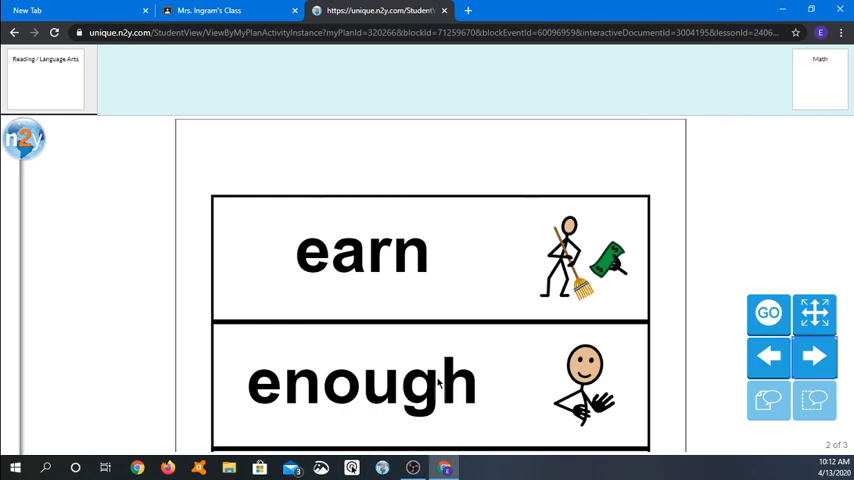
pyautogui.click(814, 357)
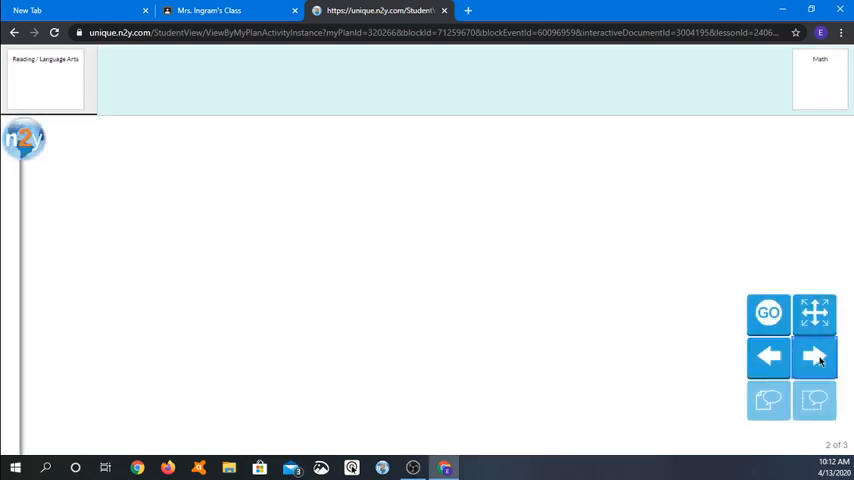
pyautogui.click(814, 357)
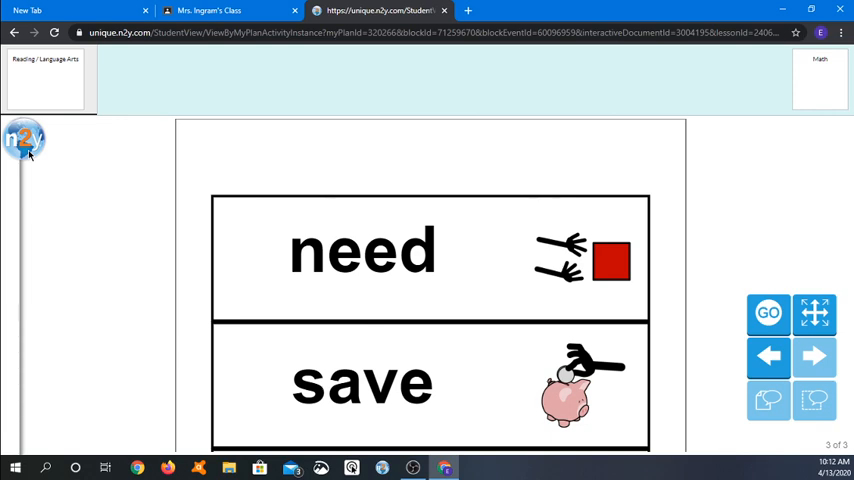
pyautogui.click(22, 138)
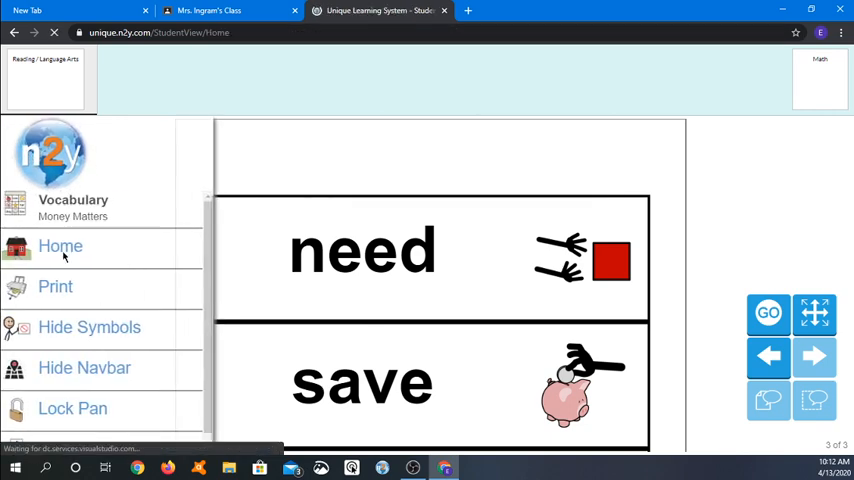
# Step: Return Home and fit the 'Work to Earn Money' Level D book cover to the page
pyautogui.click(60, 246)
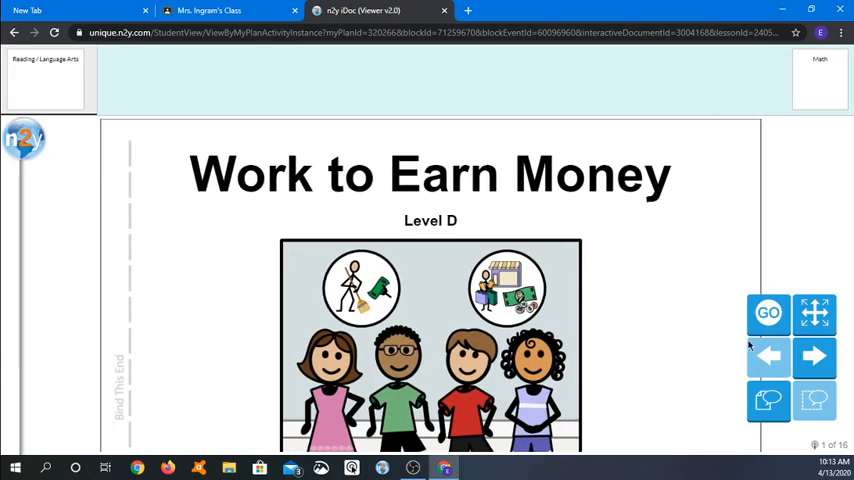
pyautogui.click(814, 313)
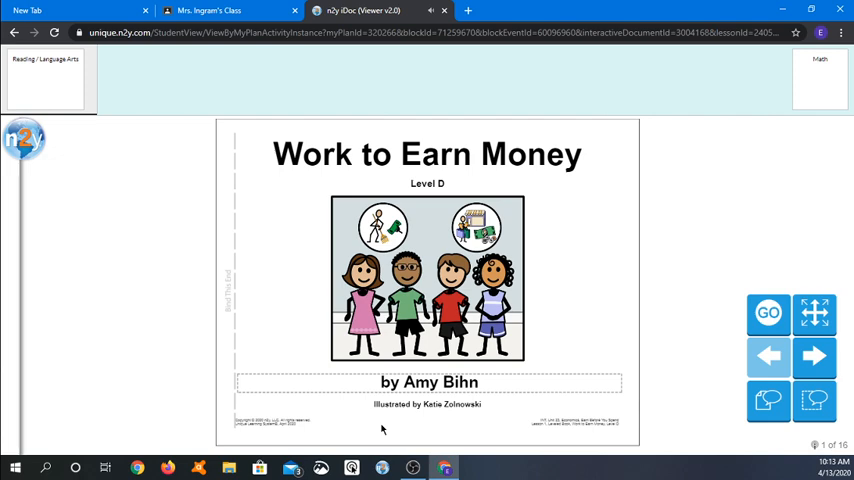
pyautogui.moveTo(414, 371)
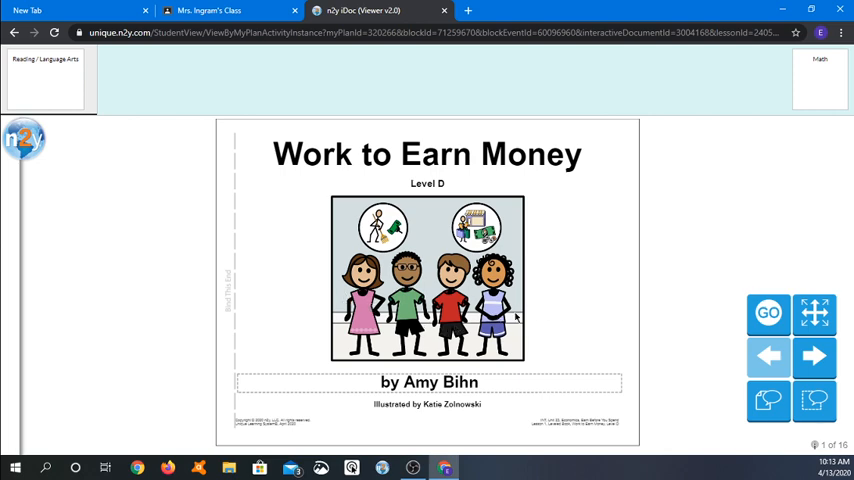
pyautogui.moveTo(558, 324)
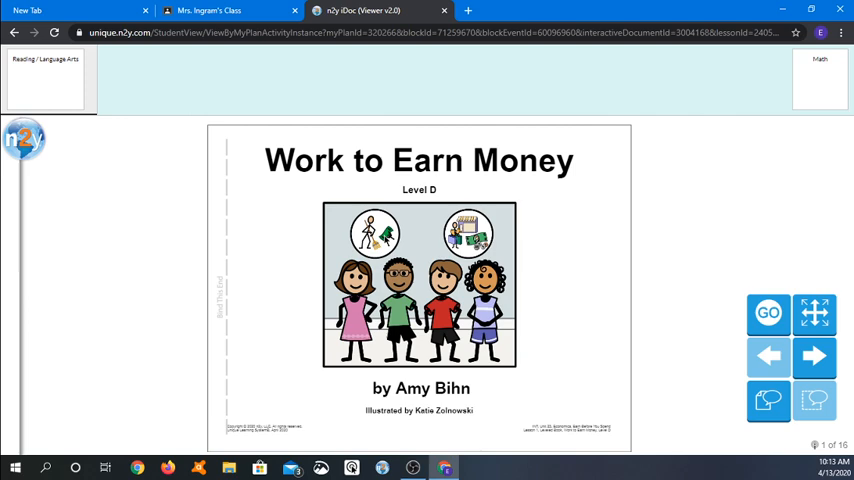
pyautogui.moveTo(628, 347)
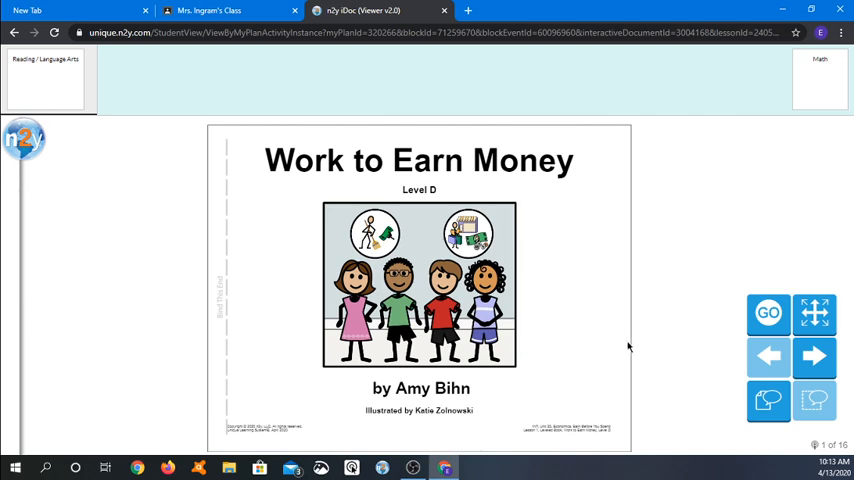
# Step: Turn the Work to Earn Money book to page 3 of 16 and bring up its menu
pyautogui.click(814, 357)
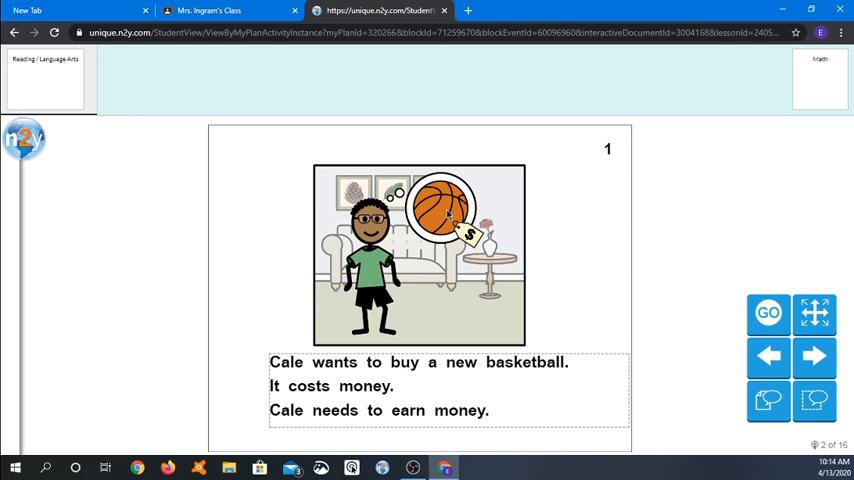
pyautogui.moveTo(405, 326)
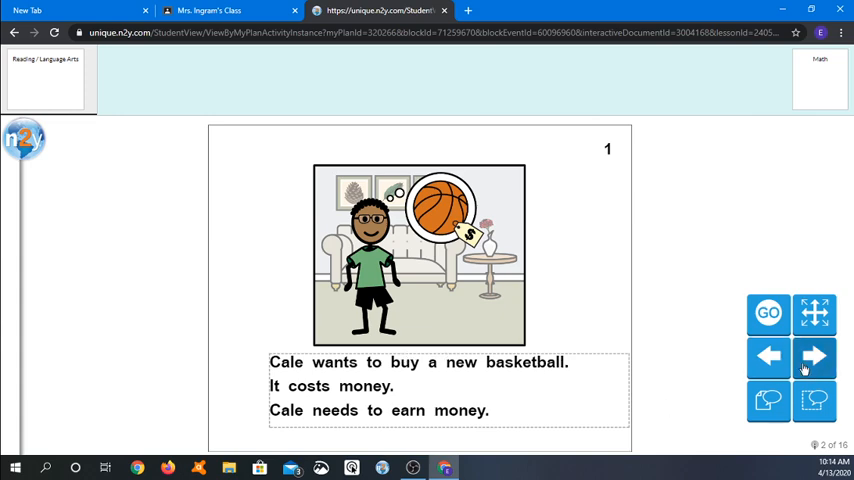
pyautogui.click(814, 357)
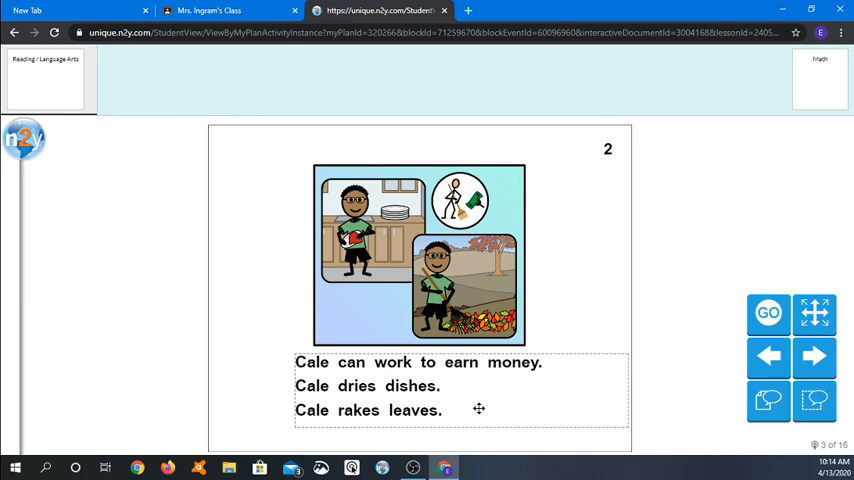
pyautogui.moveTo(292, 393)
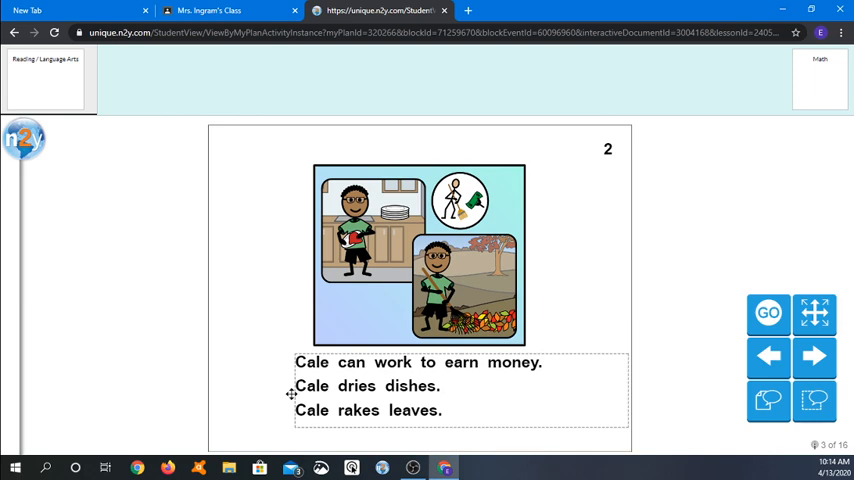
pyautogui.click(22, 138)
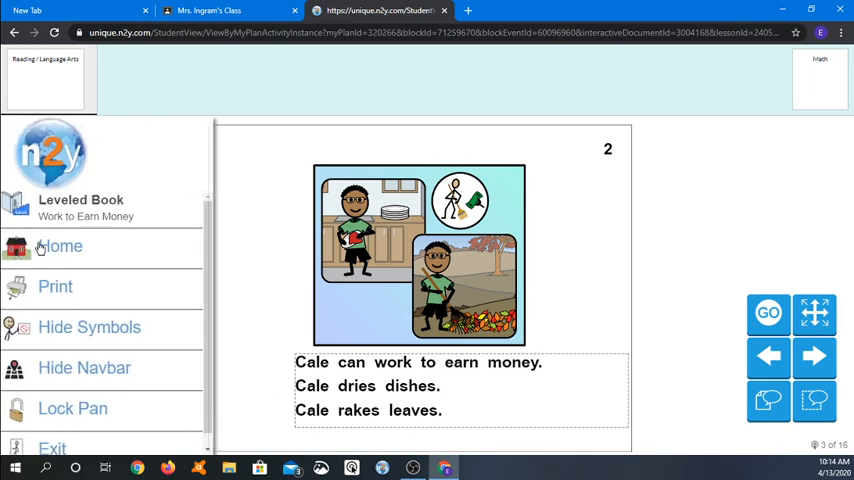
# Step: Go back to My Activities and scroll down to the Number Sense - Counting, Place Value and Rounding tile
pyautogui.click(63, 246)
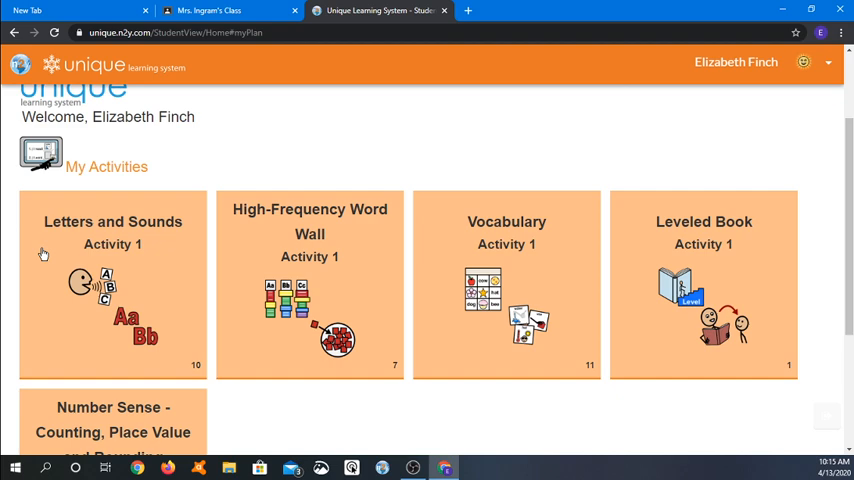
pyautogui.moveTo(184, 147)
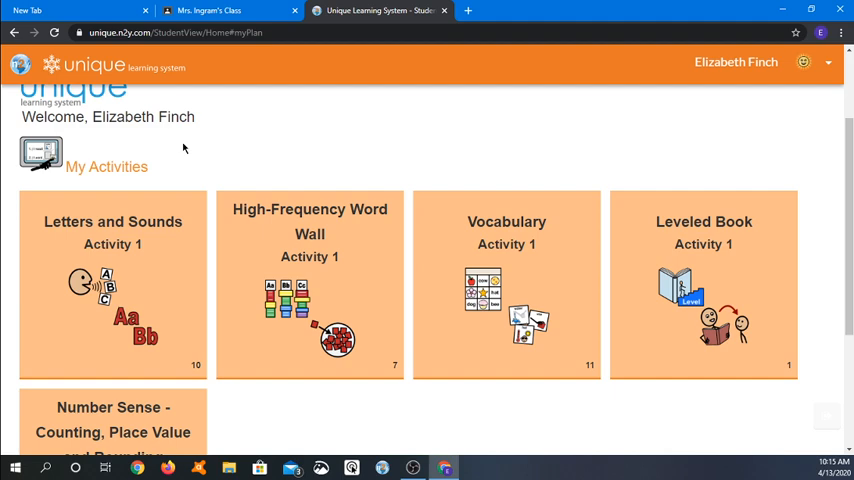
pyautogui.moveTo(207, 185)
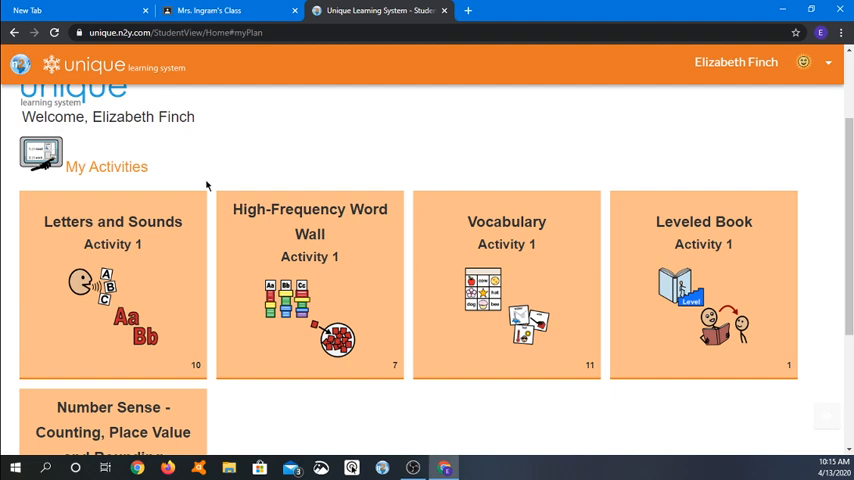
pyautogui.scroll(-3)
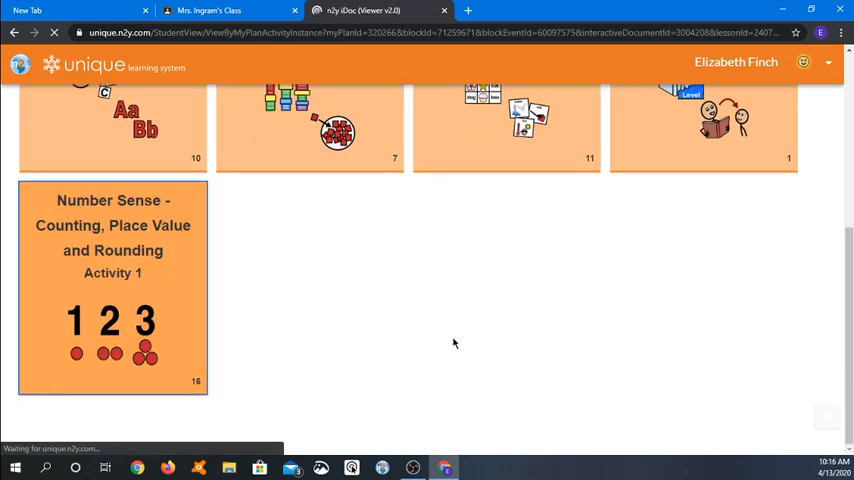
# Step: Start Number Sense, hear the first sentence read, and enter 2 as Emily's count
pyautogui.click(113, 289)
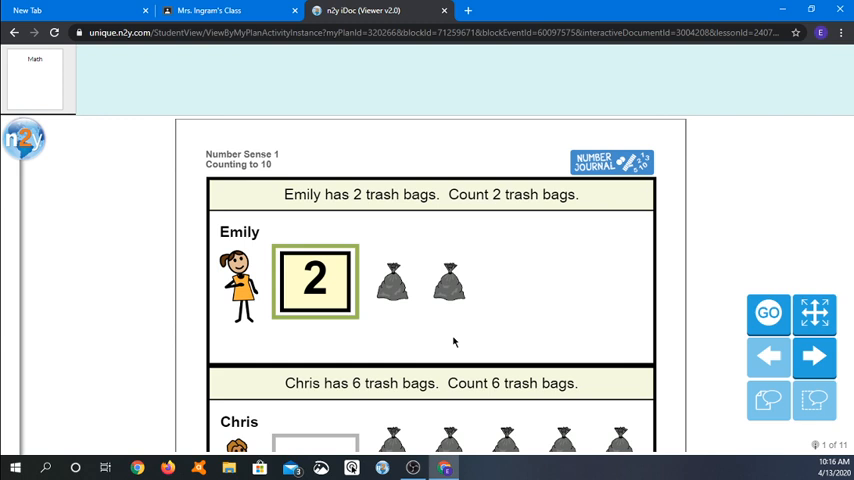
pyautogui.moveTo(289, 197)
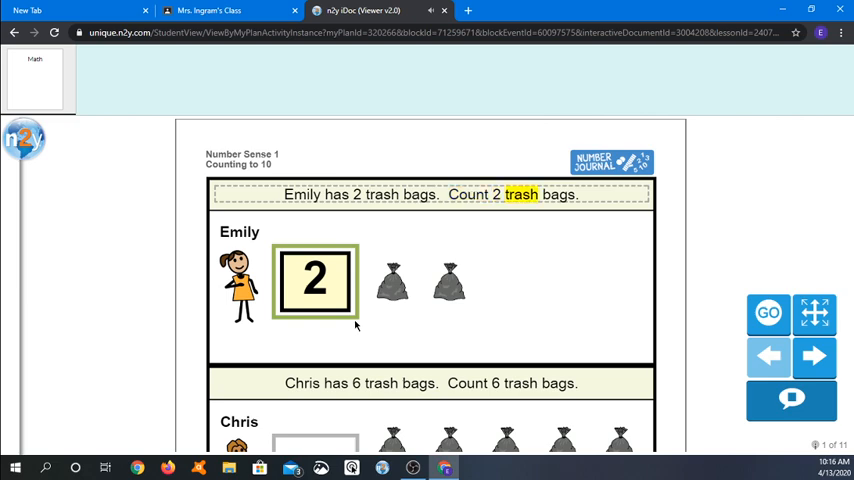
pyautogui.click(392, 281)
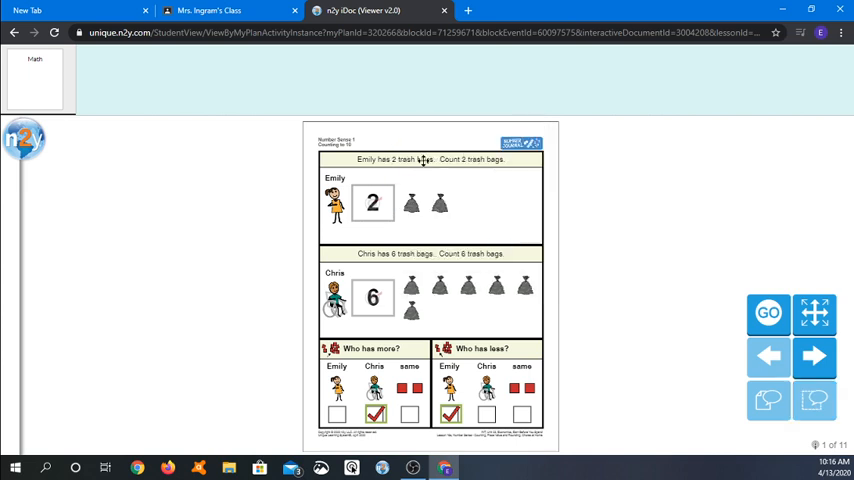
pyautogui.click(373, 203)
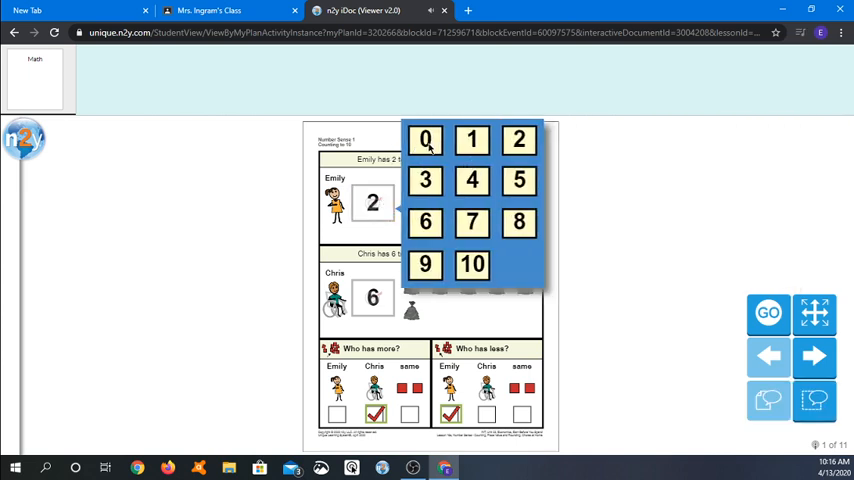
pyautogui.click(426, 139)
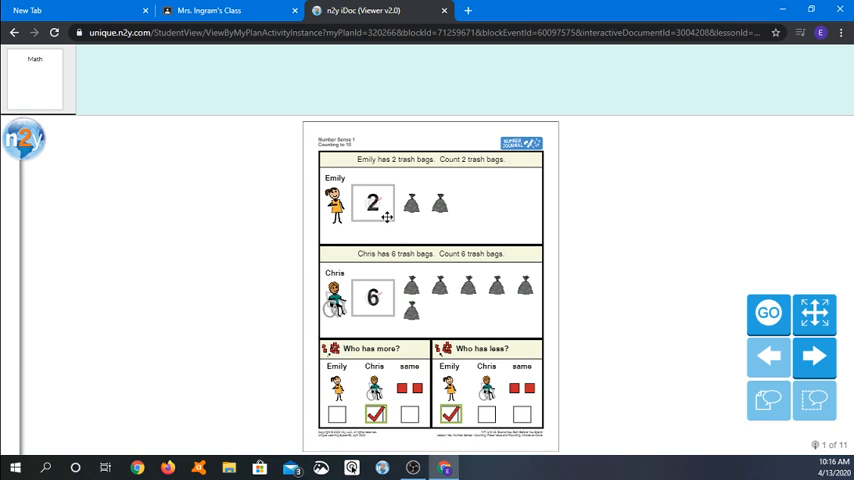
pyautogui.click(373, 202)
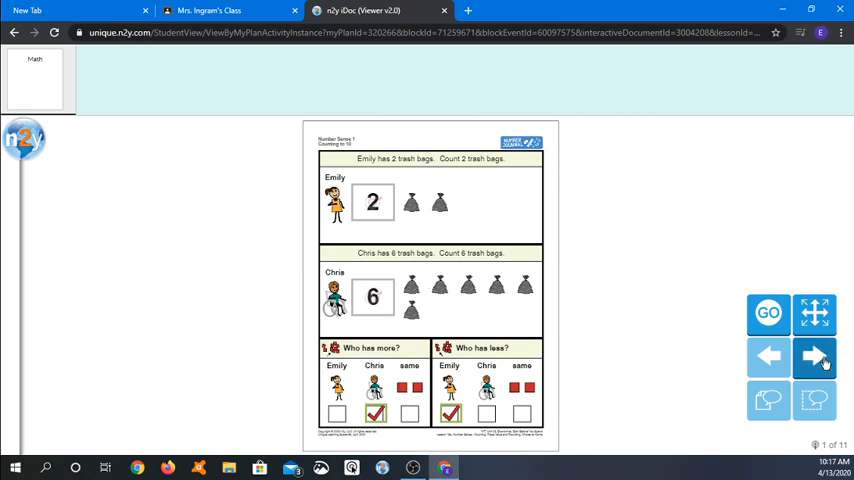
pyautogui.click(814, 357)
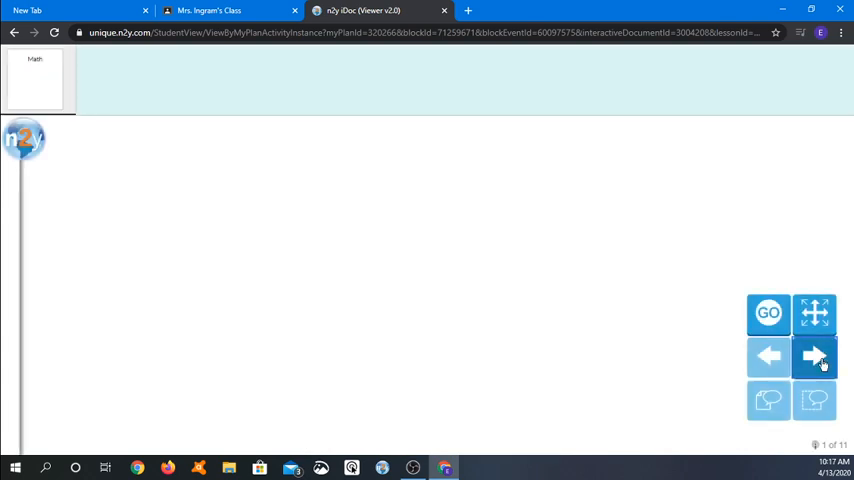
# Step: Advance the worksheets, answer 'I am done.', and show the lesson list at Number Sense 4
pyautogui.click(814, 357)
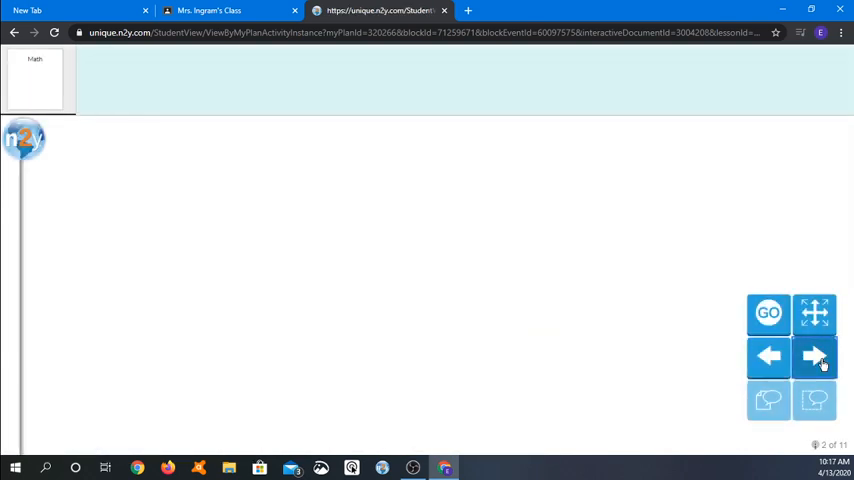
pyautogui.click(814, 357)
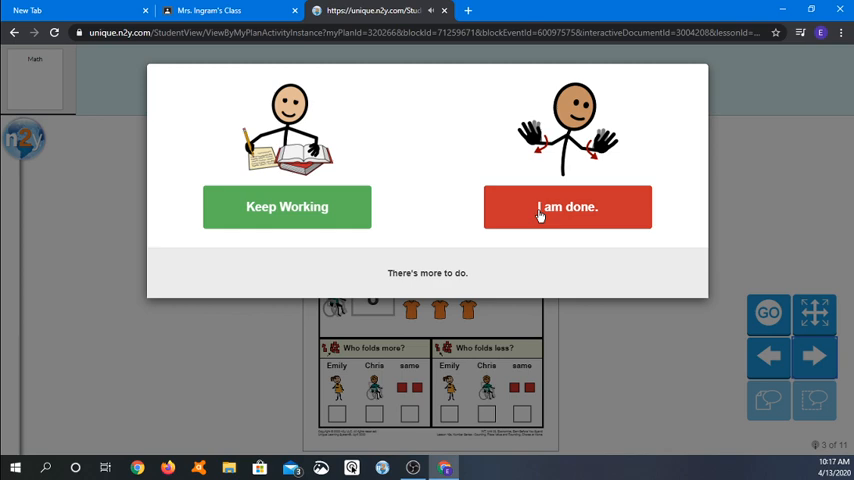
pyautogui.click(567, 207)
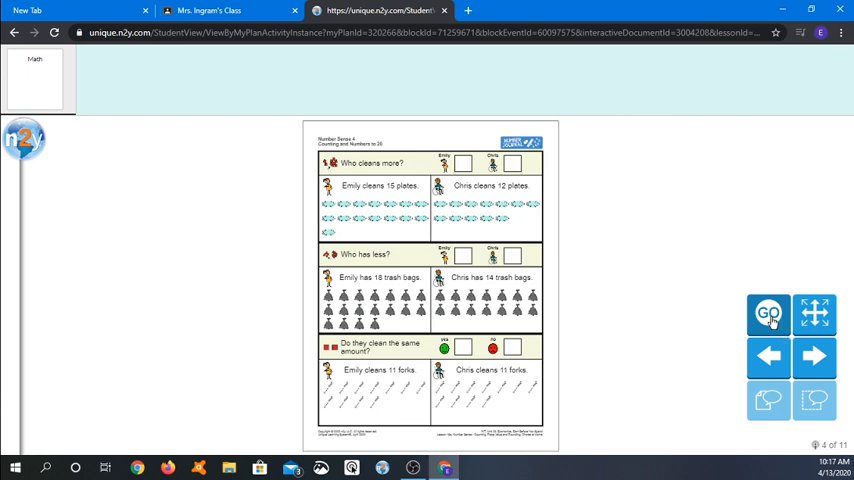
pyautogui.click(768, 314)
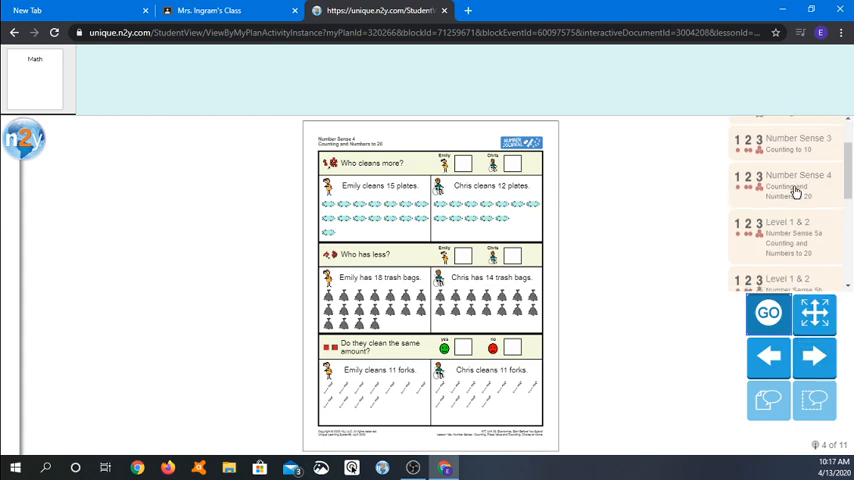
pyautogui.scroll(-3)
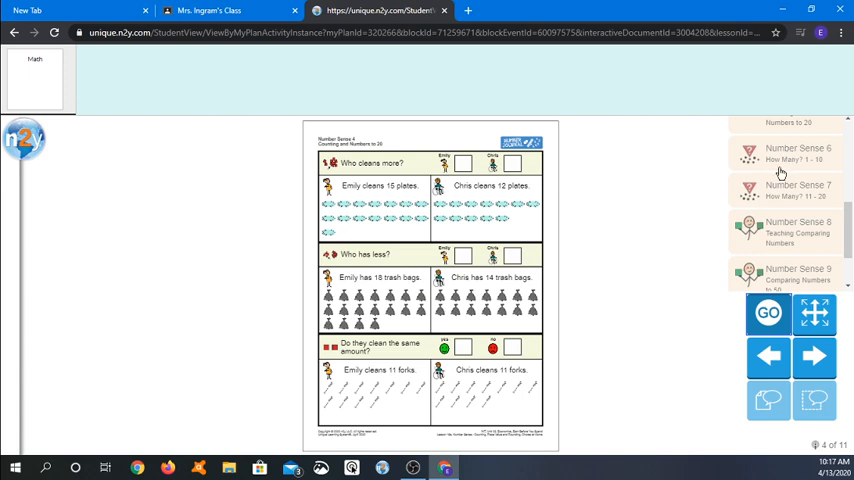
pyautogui.moveTo(778, 167)
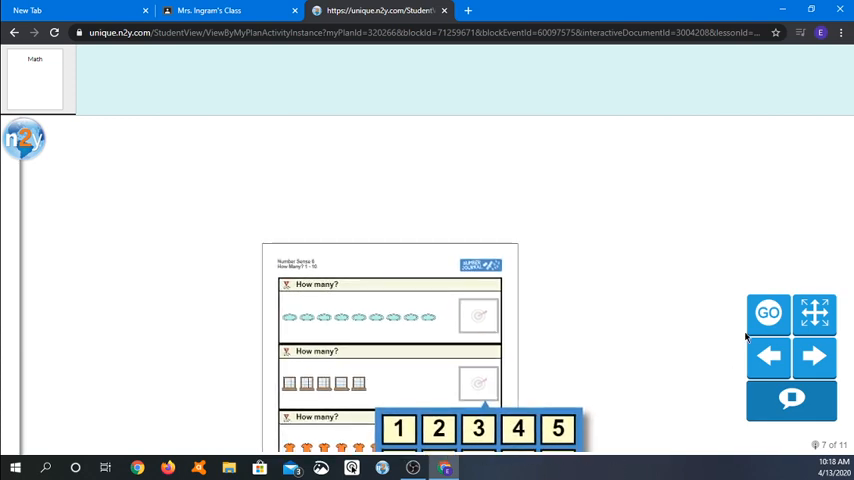
# Step: Bring up the 1–10 number choices for the first 'How Many? 1 - 10' question
pyautogui.click(814, 313)
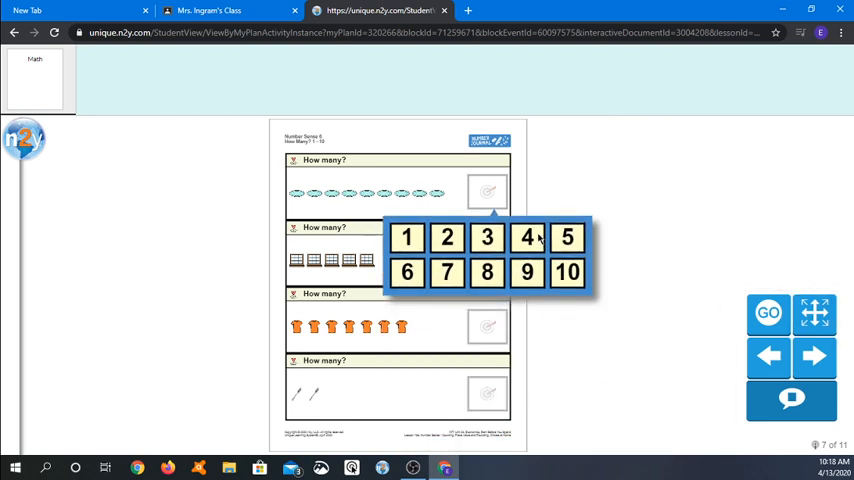
pyautogui.click(814, 313)
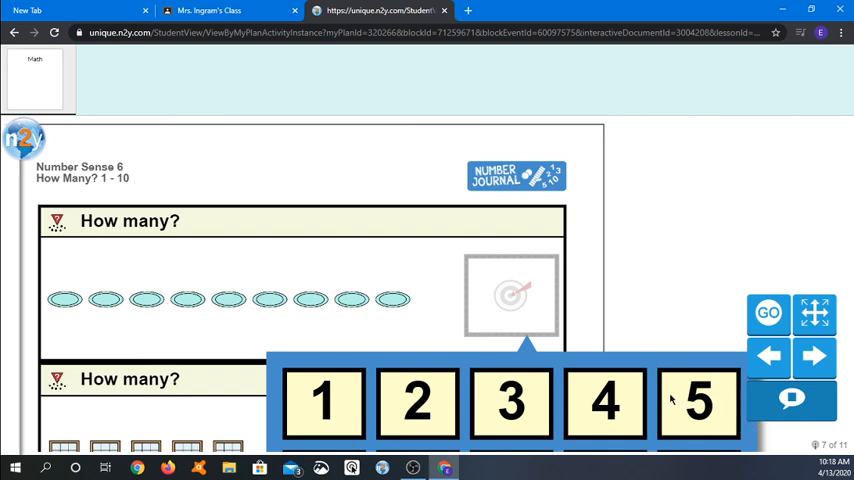
pyautogui.moveTo(588, 395)
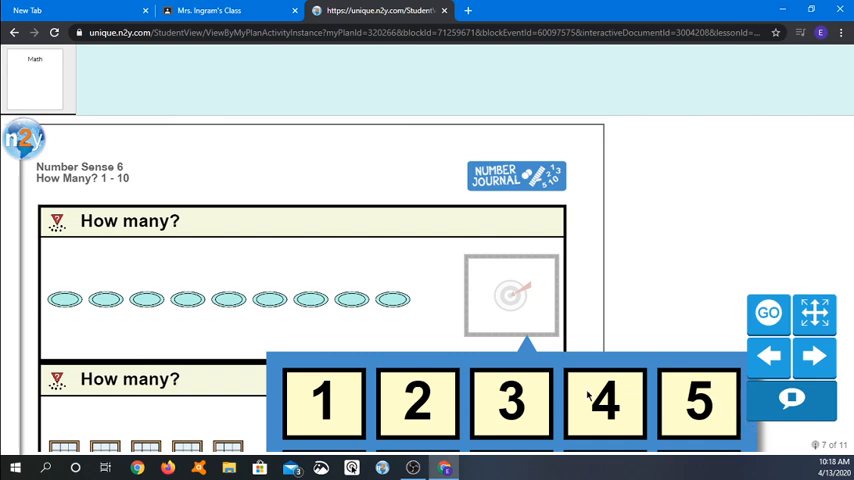
pyautogui.moveTo(140, 198)
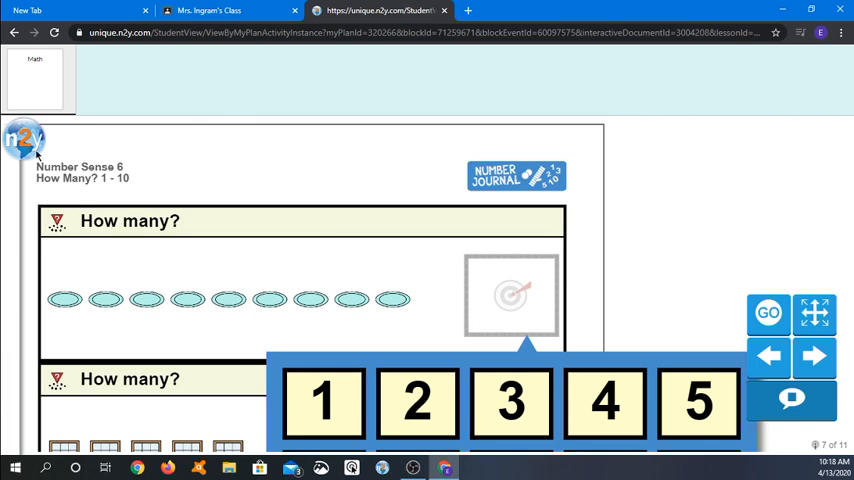
# Step: Print the worksheet from the n2y menu, then cancel the Chrome print preview
pyautogui.click(22, 139)
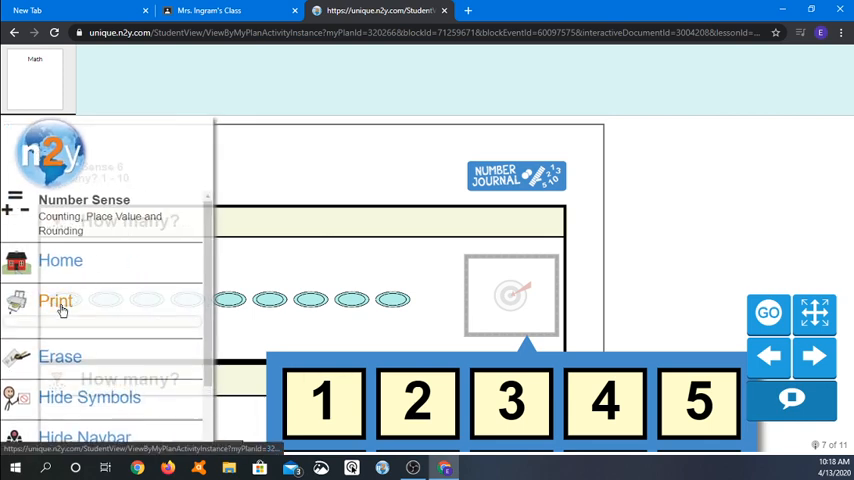
pyautogui.click(55, 300)
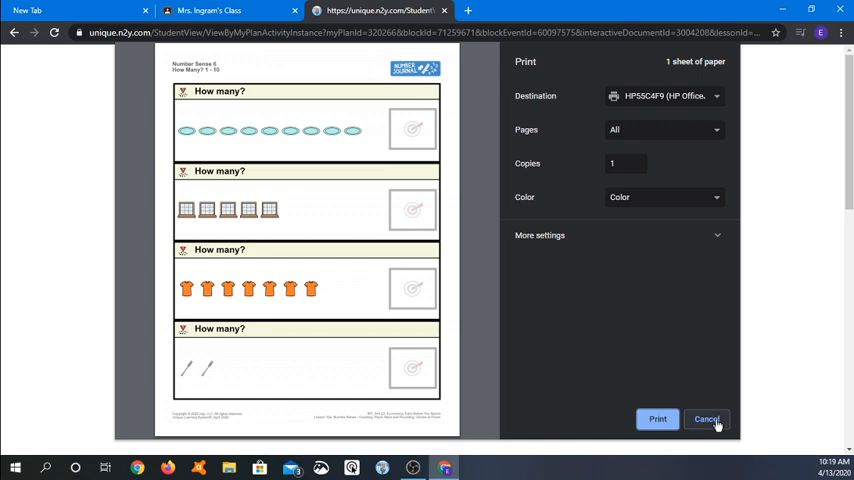
pyautogui.click(706, 419)
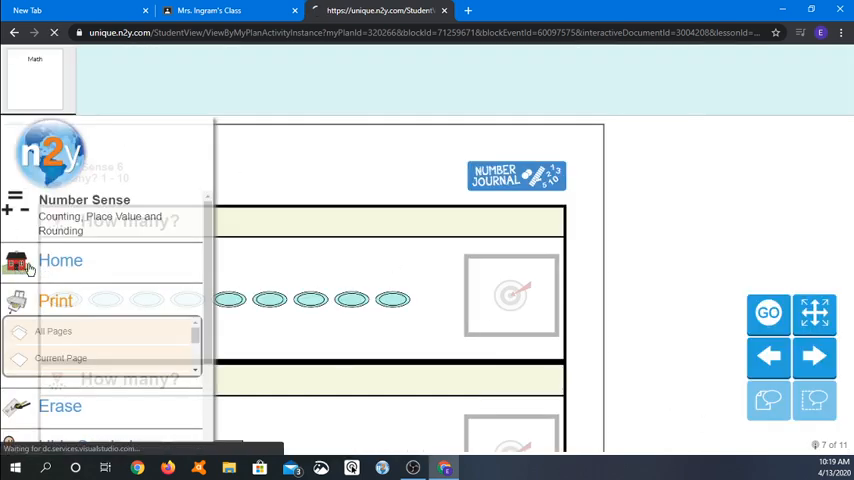
# Step: Return to the student home page and scroll down to the Number Sense tile
pyautogui.click(61, 260)
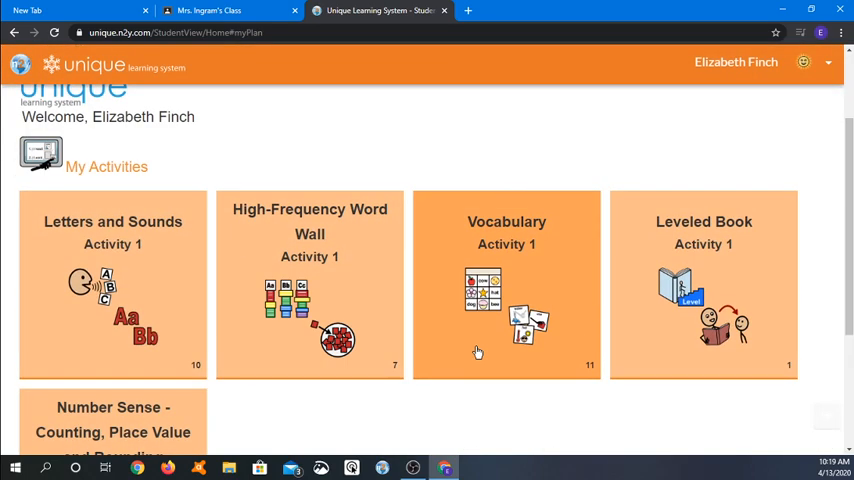
pyautogui.scroll(-3)
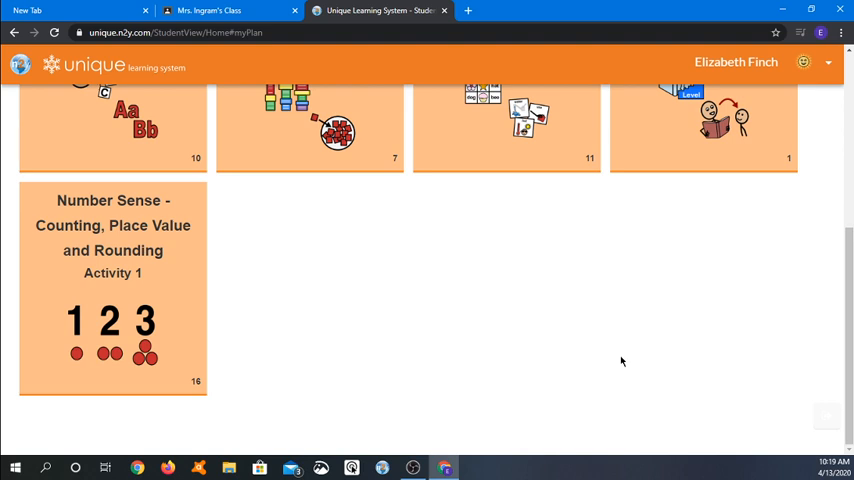
pyautogui.moveTo(728, 382)
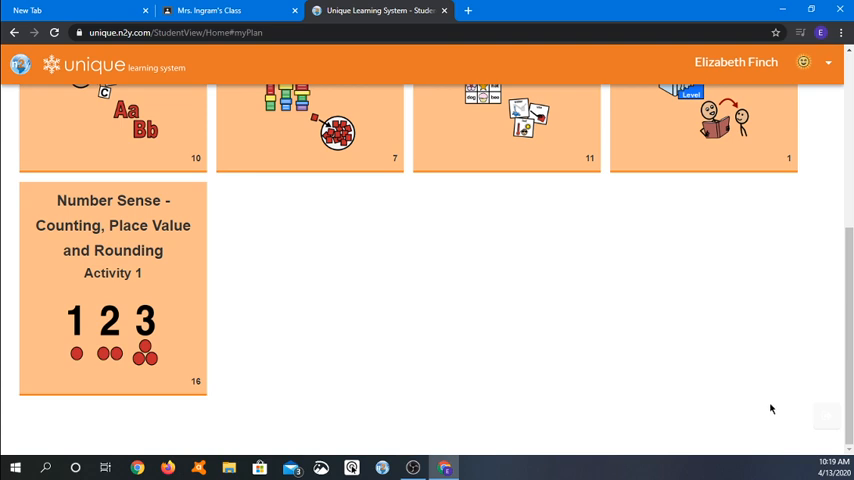
pyautogui.moveTo(817, 427)
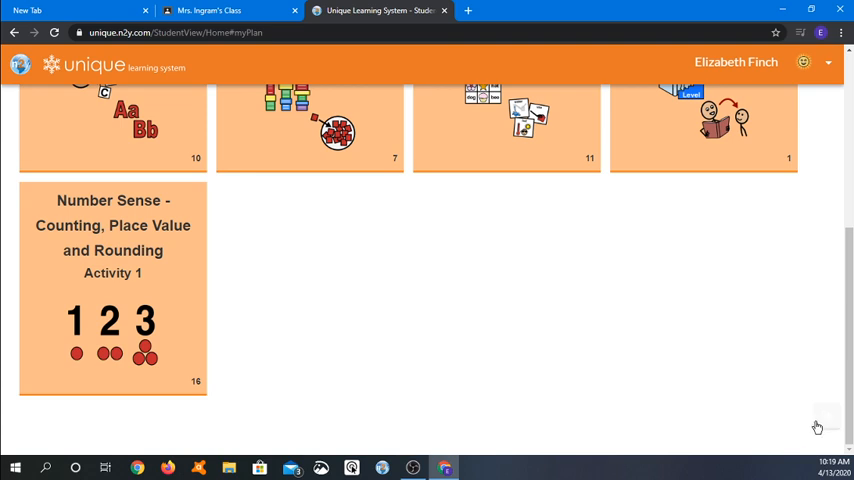
pyautogui.moveTo(829, 421)
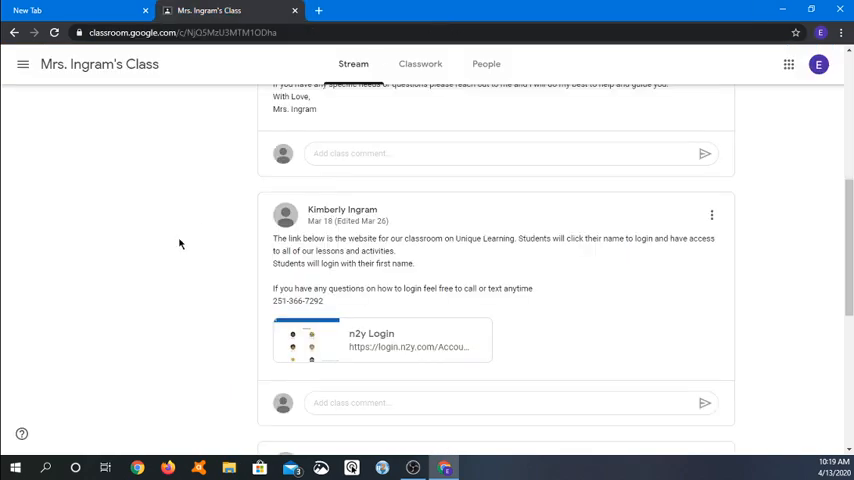
pyautogui.scroll(3)
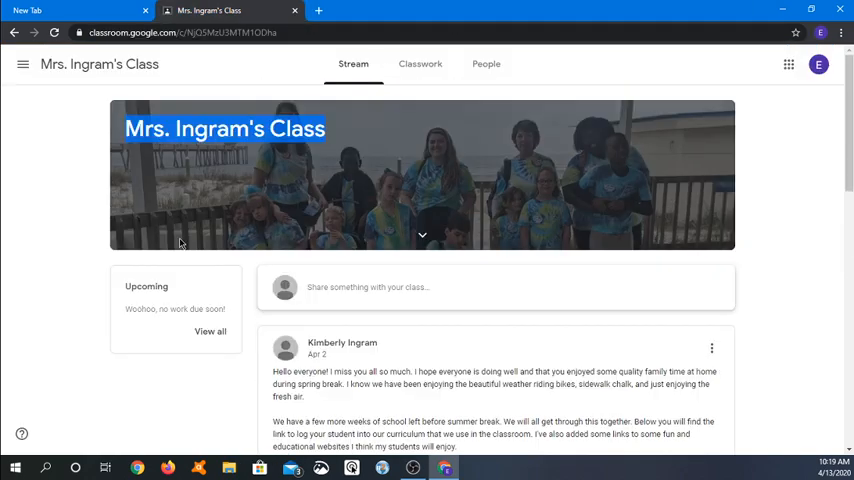
pyautogui.scroll(-3)
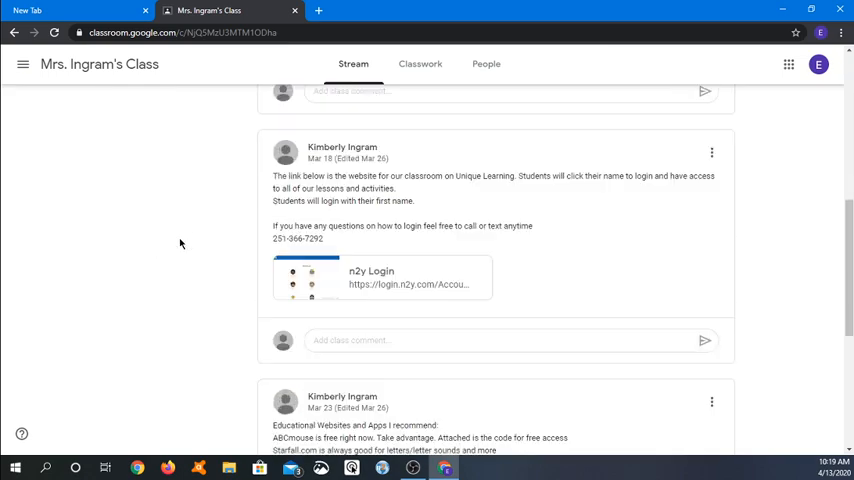
pyautogui.scroll(-3)
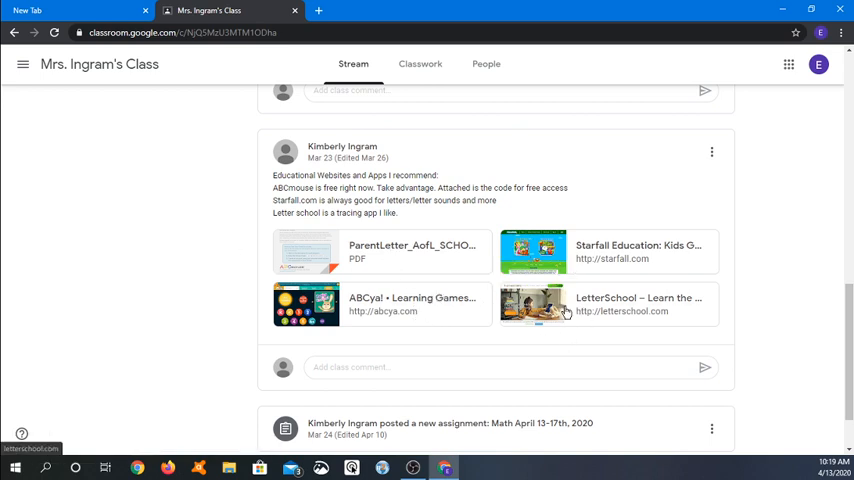
pyautogui.moveTo(635, 328)
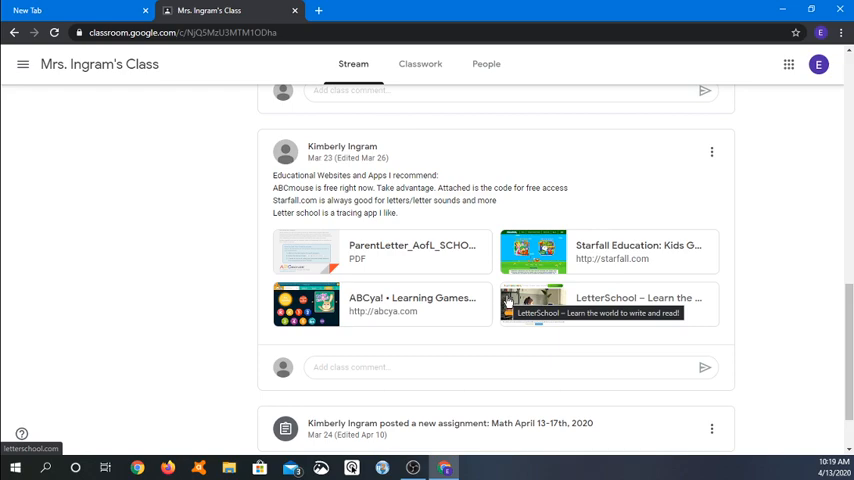
pyautogui.moveTo(447, 305)
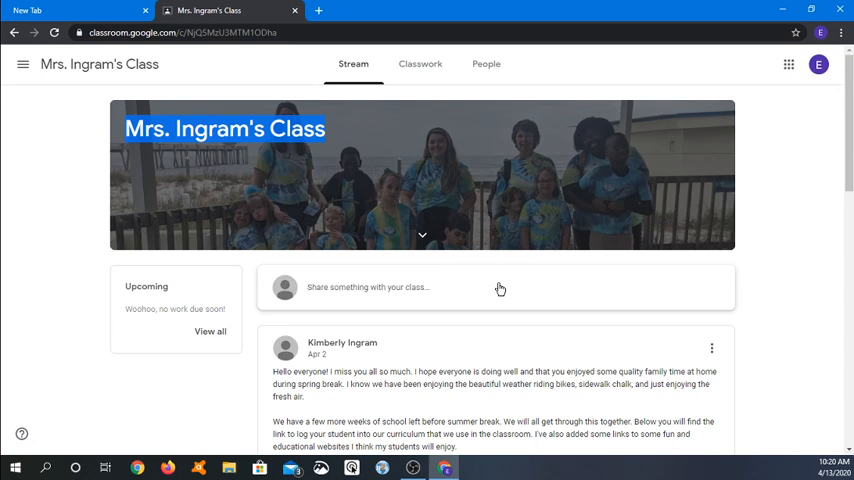
# Step: Switch from Mrs. Ingram's Class to the Classes overview showing all three class cards
pyautogui.click(23, 64)
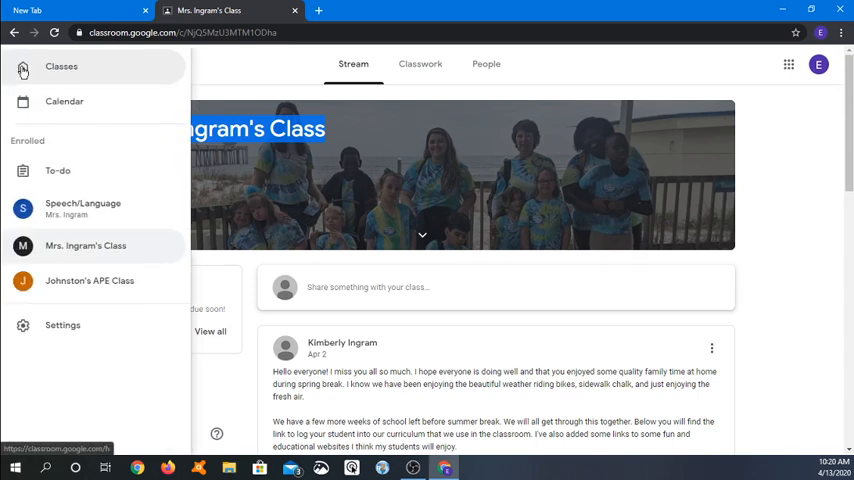
pyautogui.moveTo(90, 78)
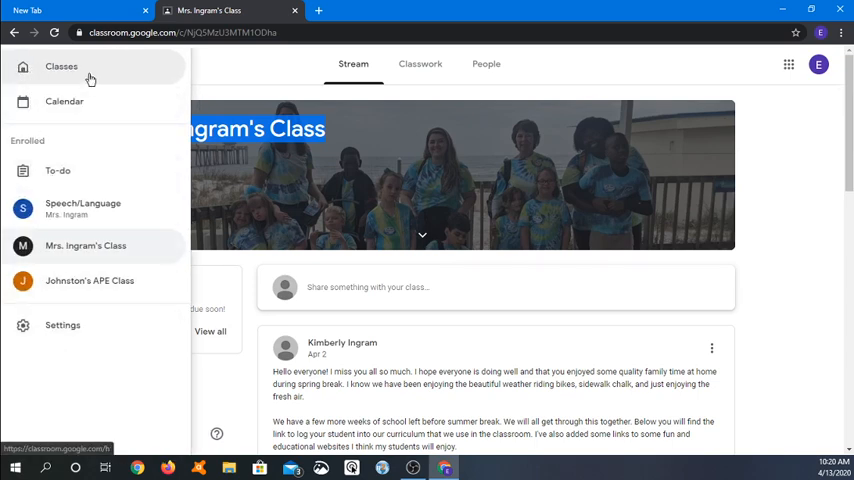
pyautogui.click(61, 66)
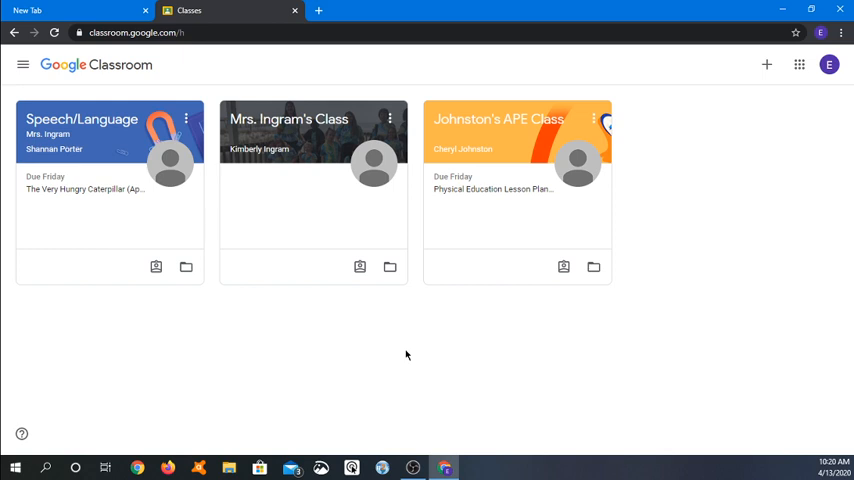
pyautogui.moveTo(704, 338)
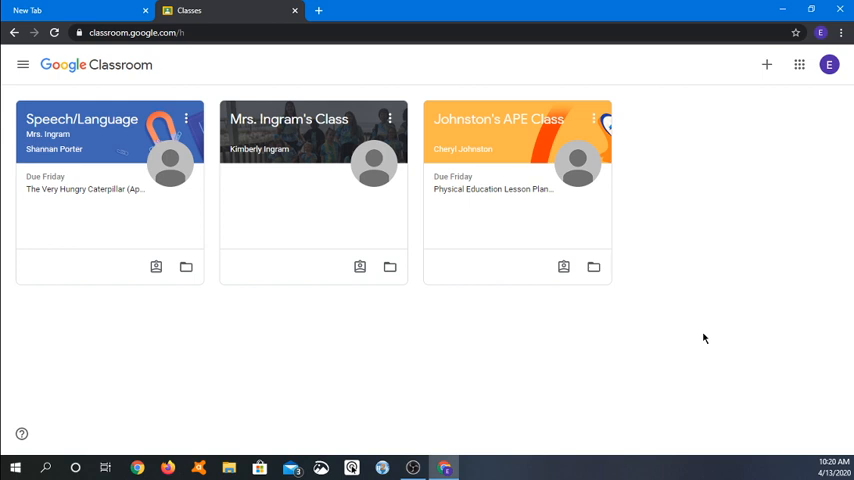
pyautogui.moveTo(683, 139)
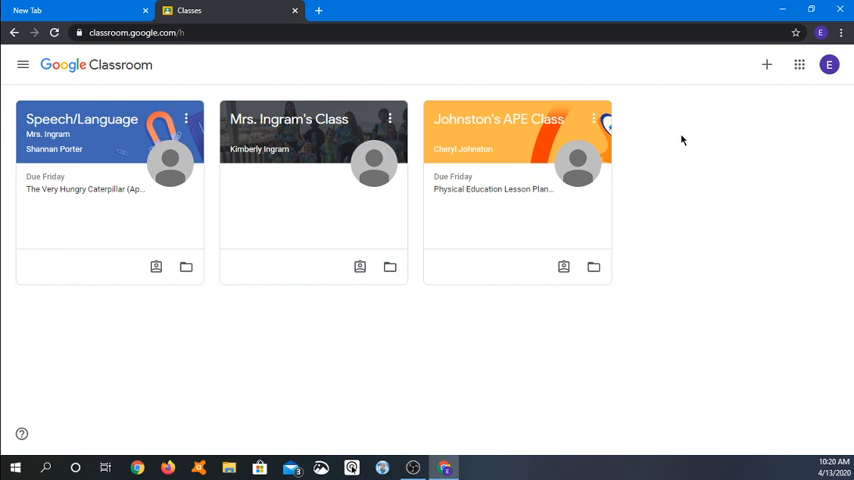